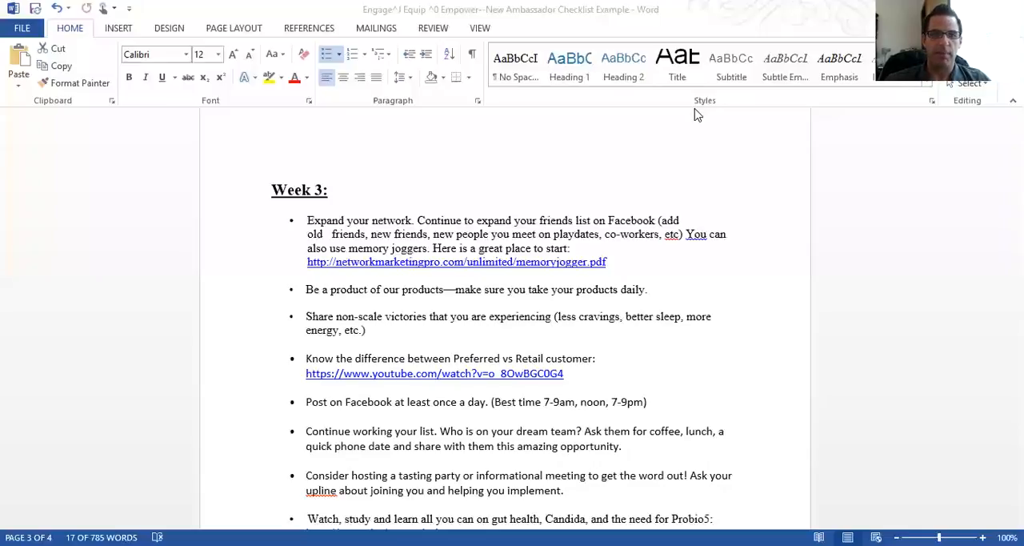
mouse_move(690, 119)
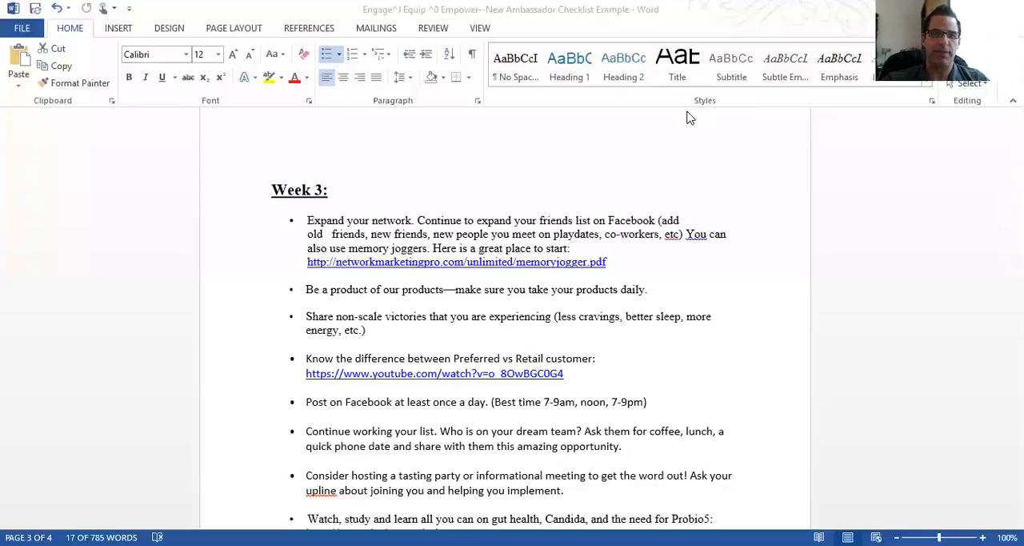
mouse_move(685, 125)
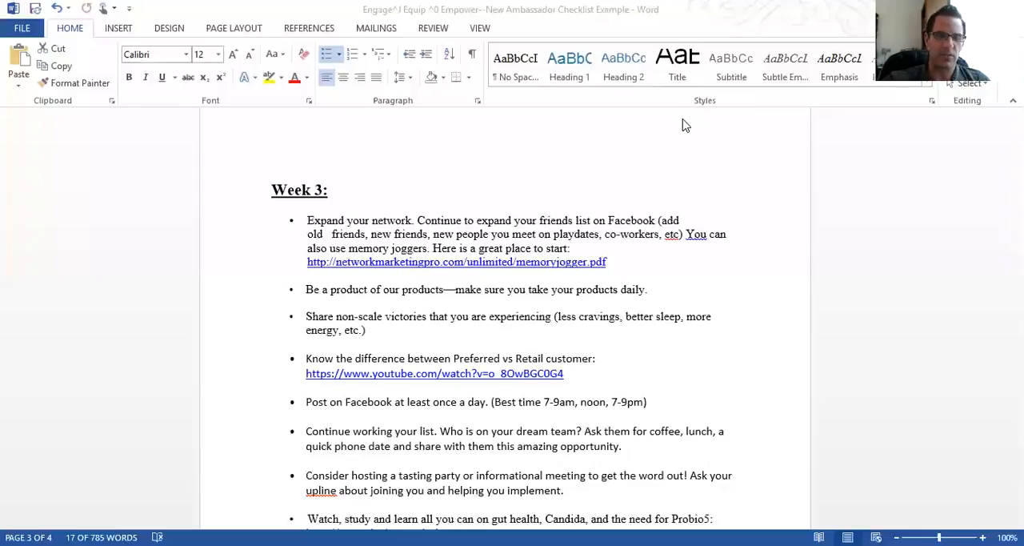
mouse_move(685, 151)
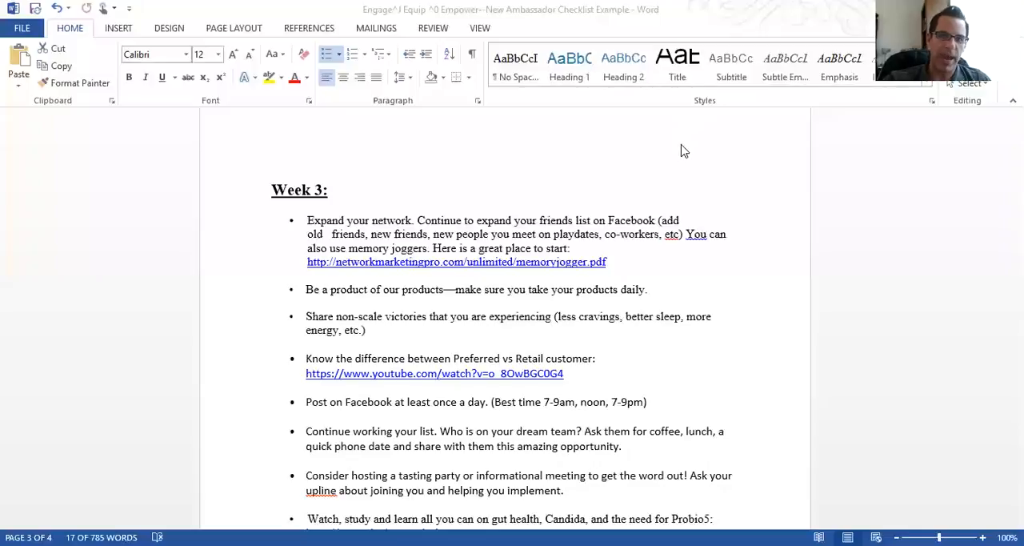
mouse_move(684, 170)
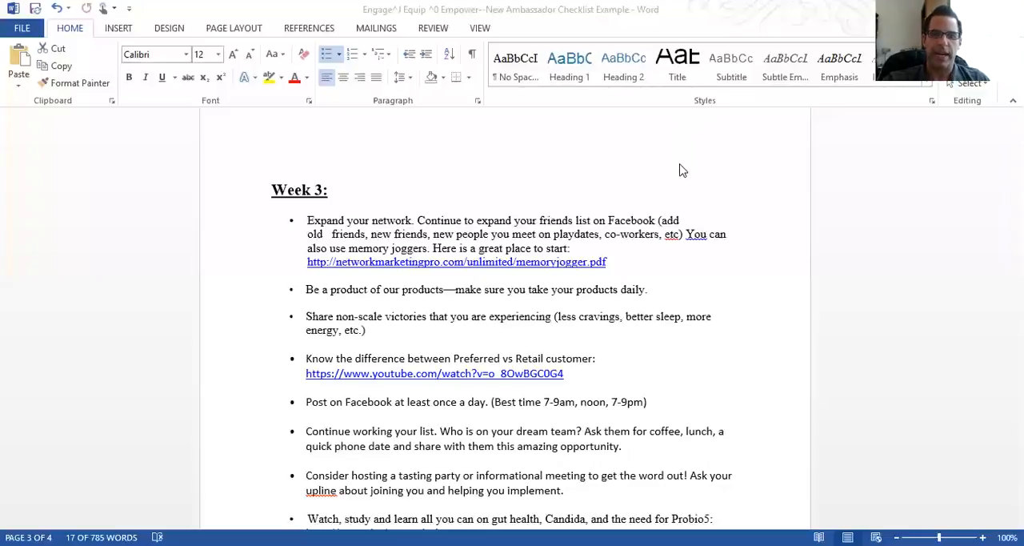
mouse_move(666, 221)
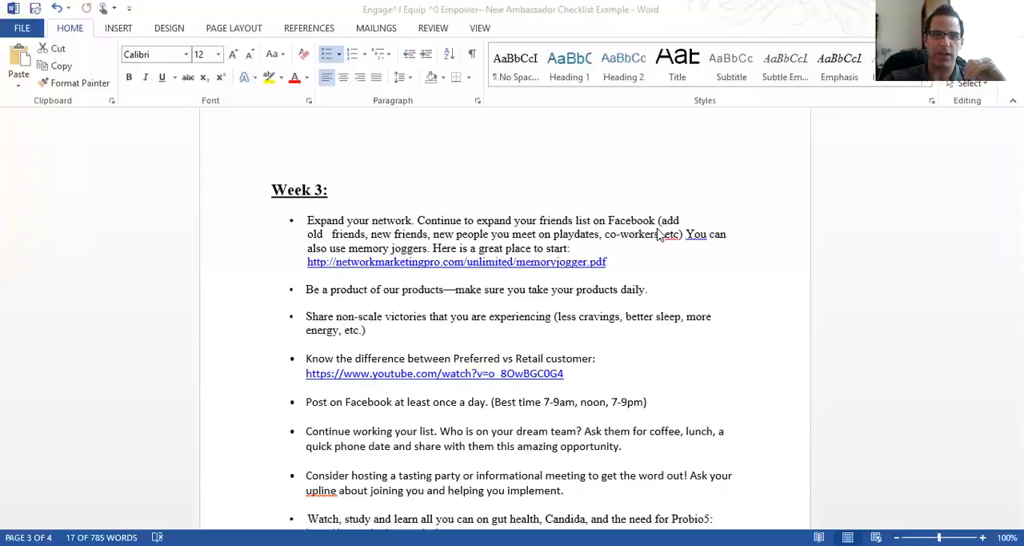
mouse_move(658, 229)
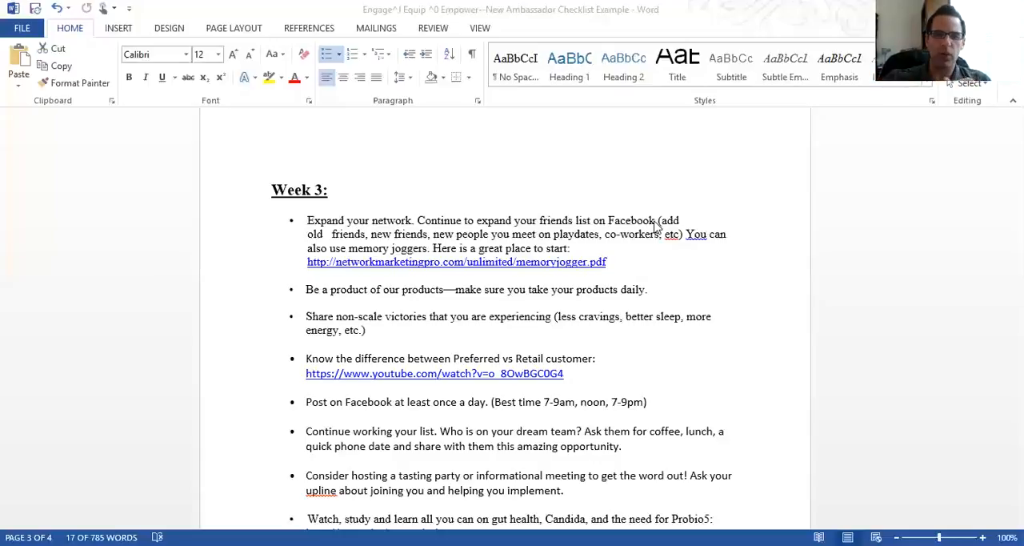
mouse_move(614, 254)
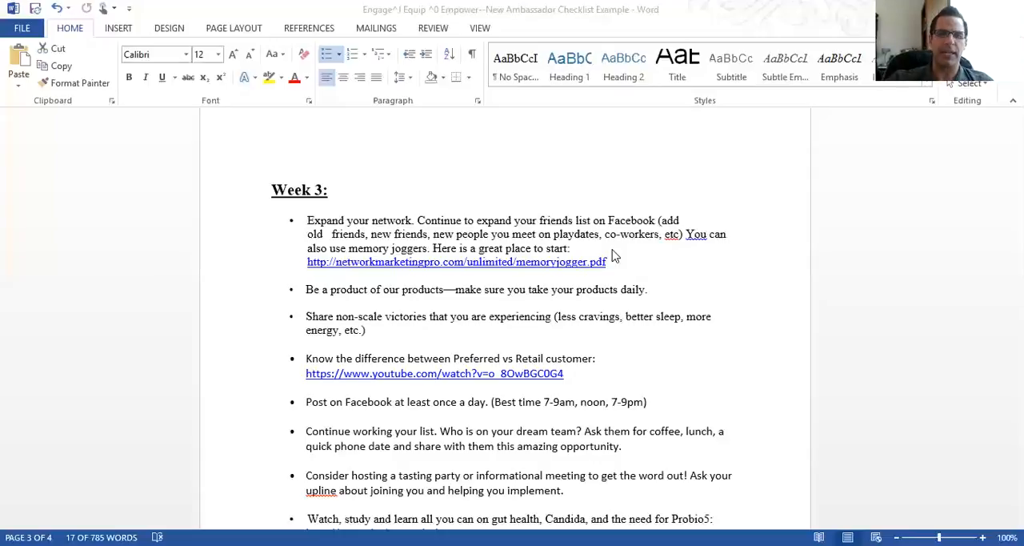
mouse_move(593, 264)
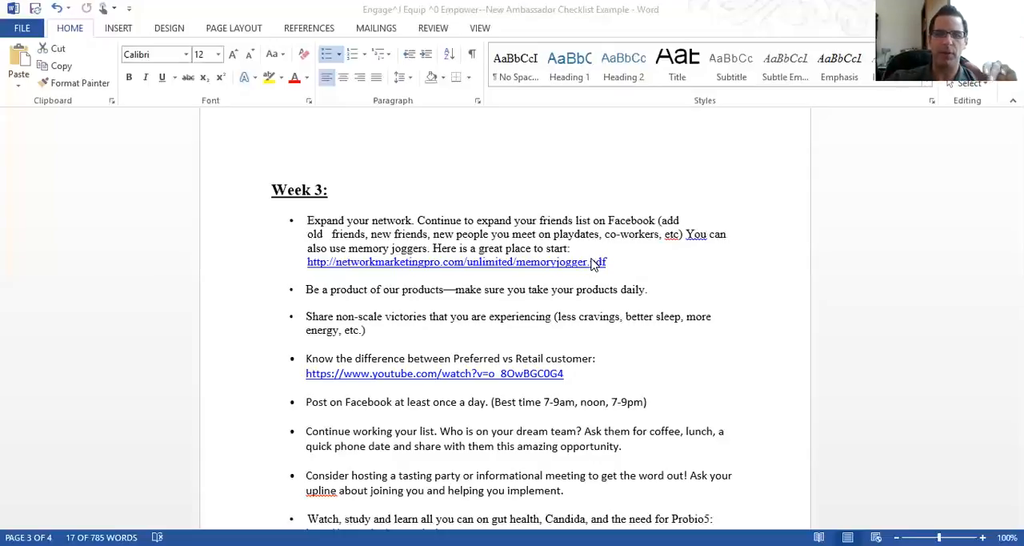
mouse_move(296, 198)
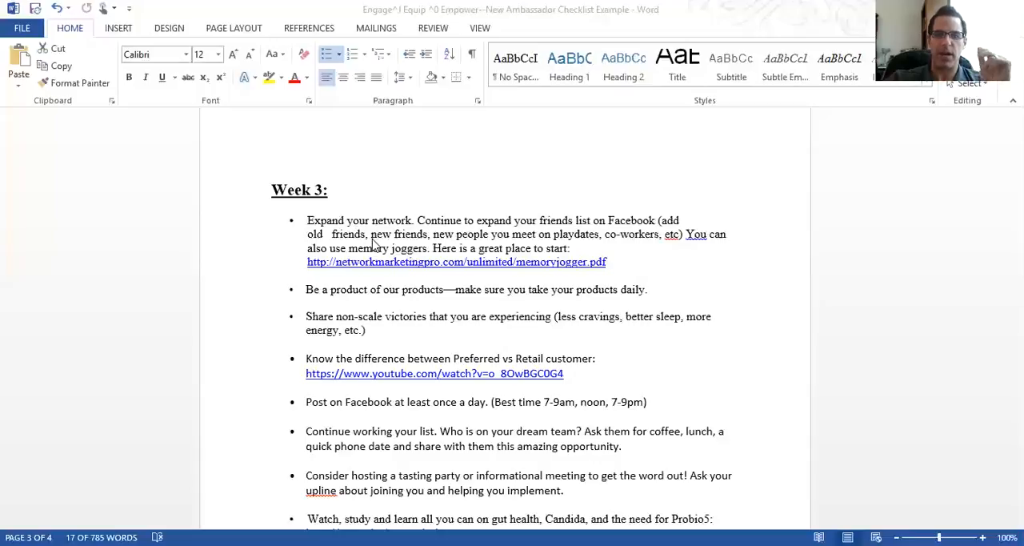
mouse_move(393, 247)
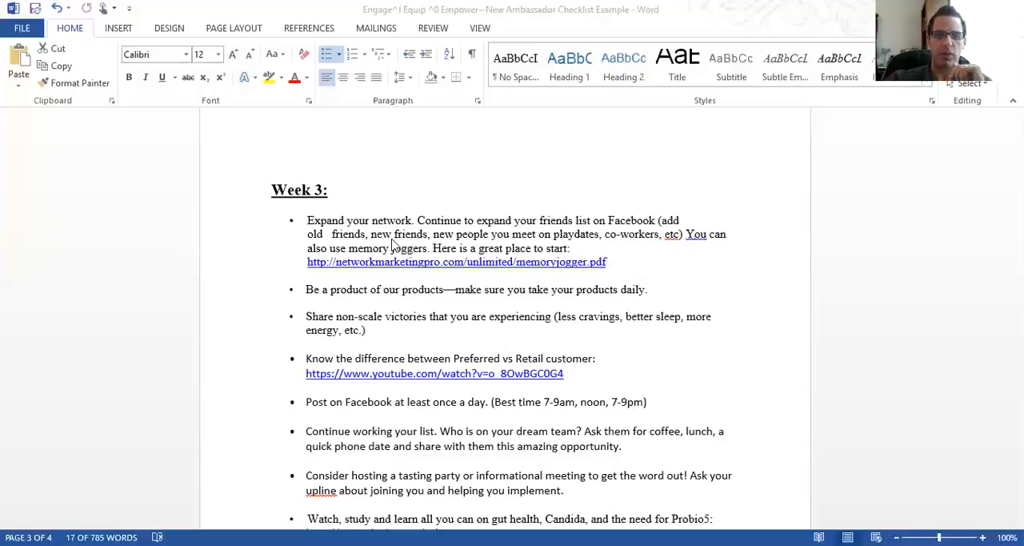
mouse_move(488, 236)
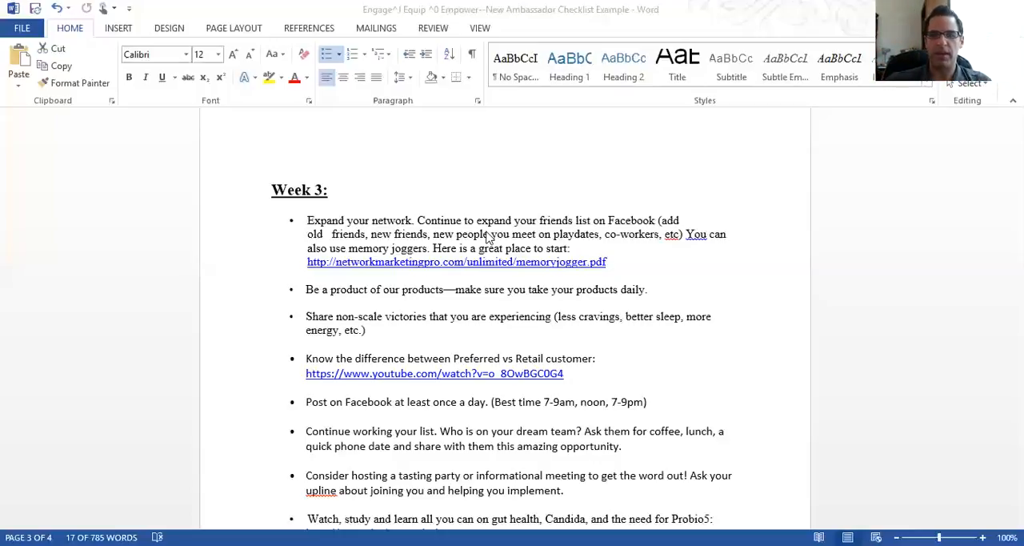
mouse_move(598, 256)
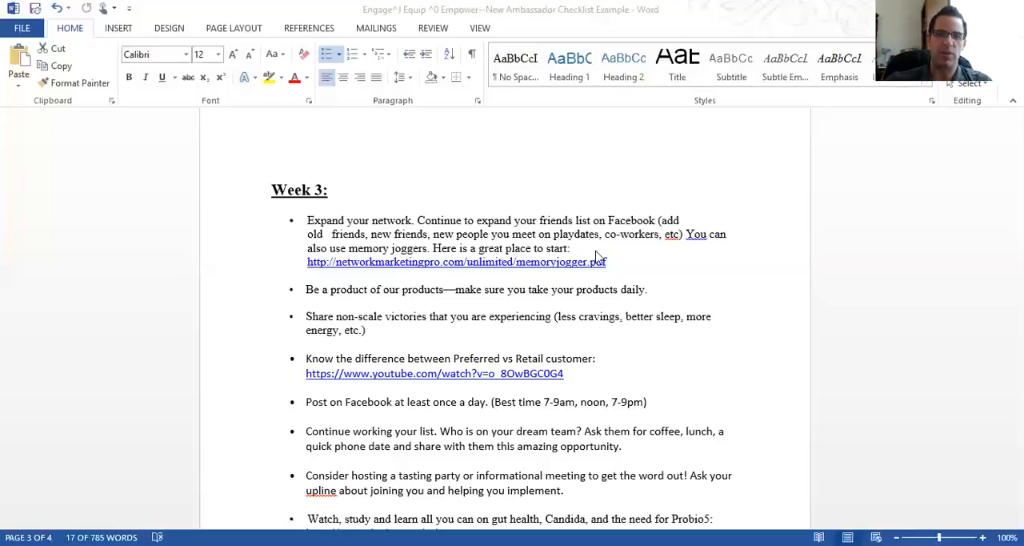
mouse_move(352, 248)
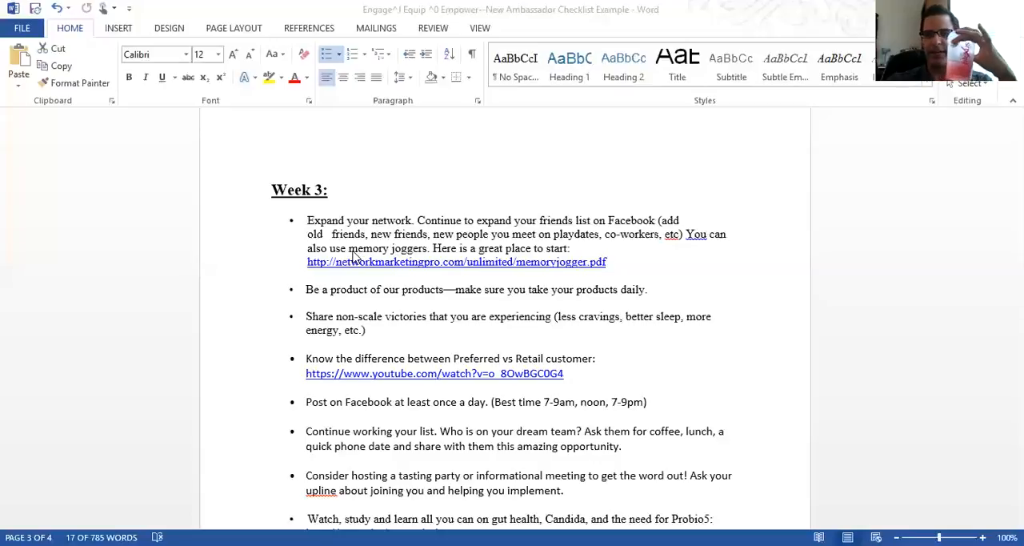
mouse_move(374, 269)
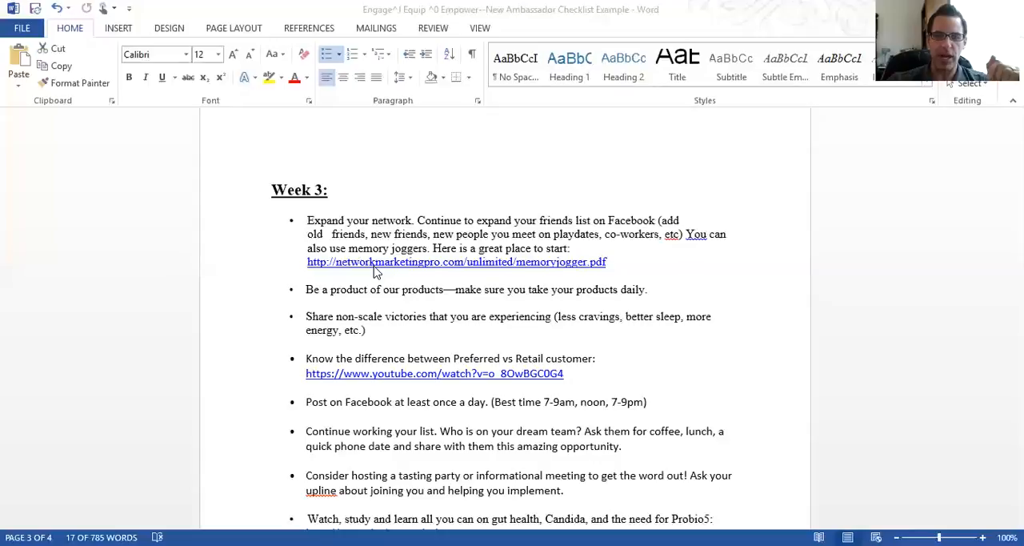
mouse_move(381, 265)
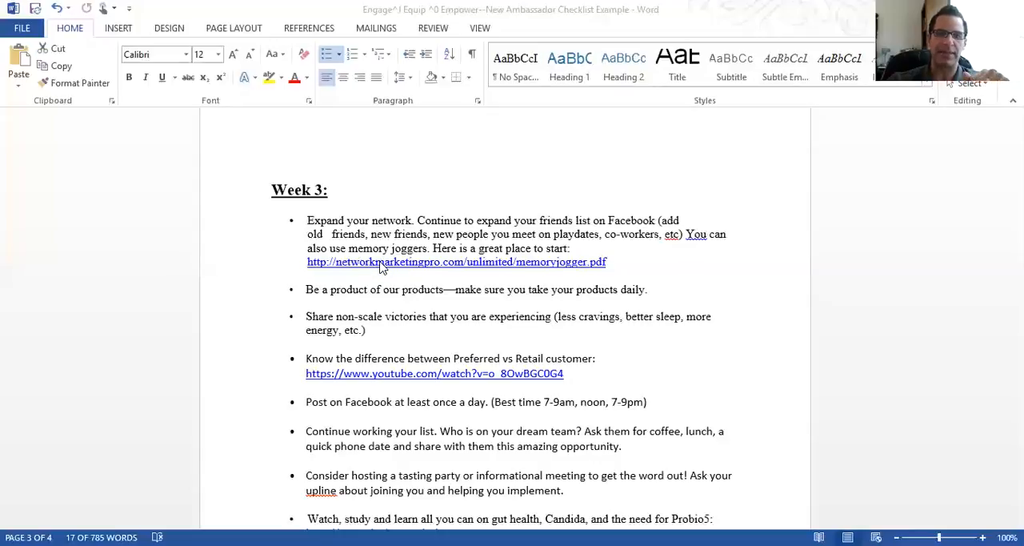
mouse_move(374, 288)
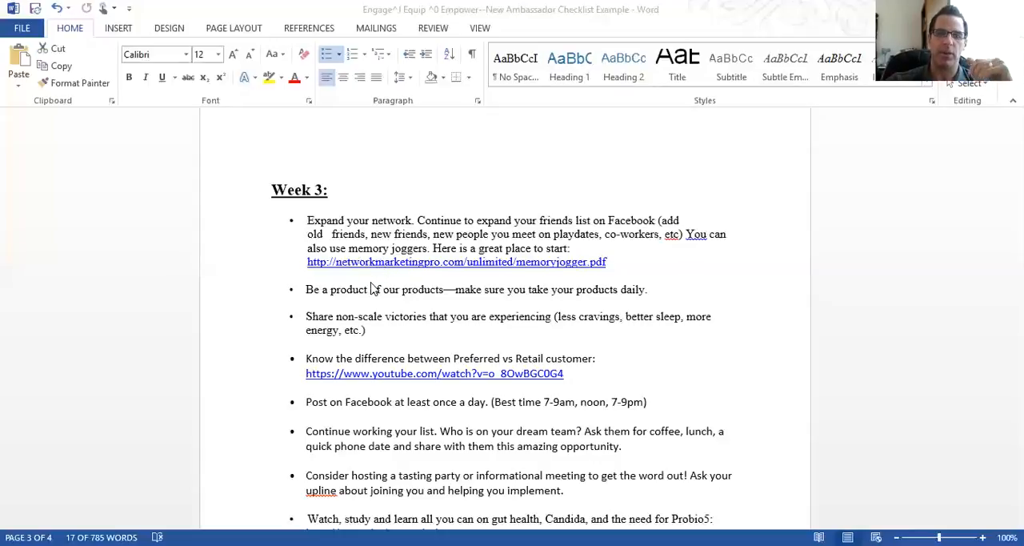
mouse_move(372, 292)
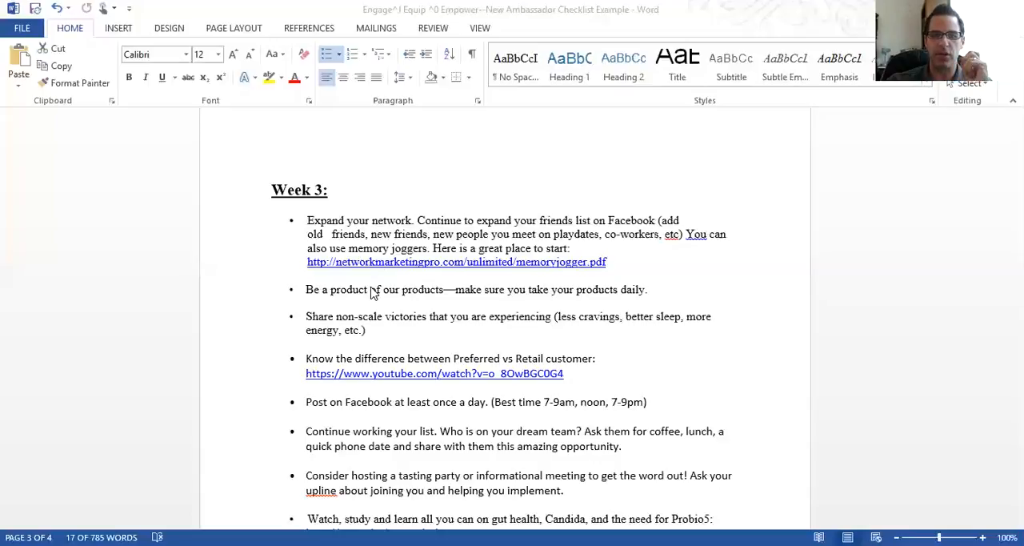
mouse_move(368, 305)
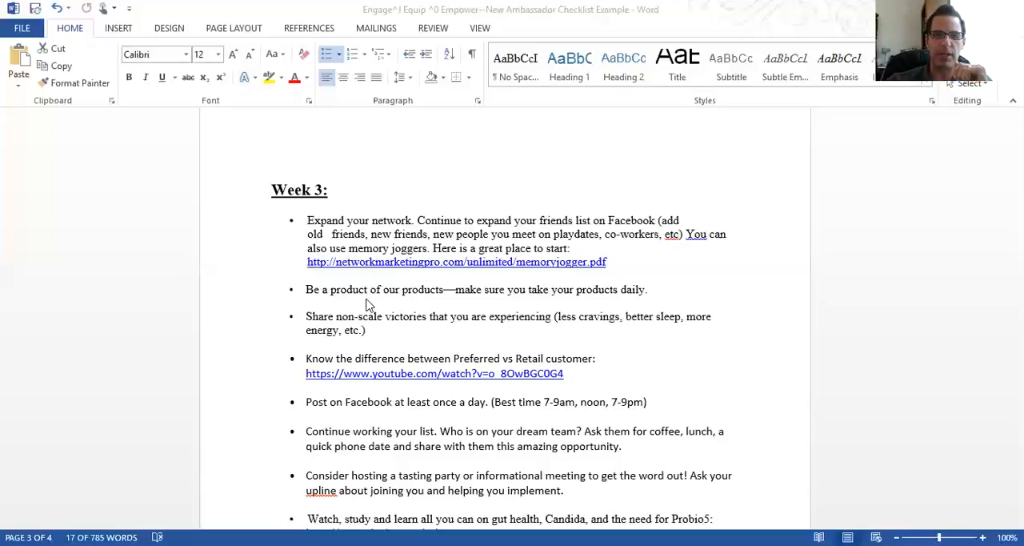
mouse_move(414, 300)
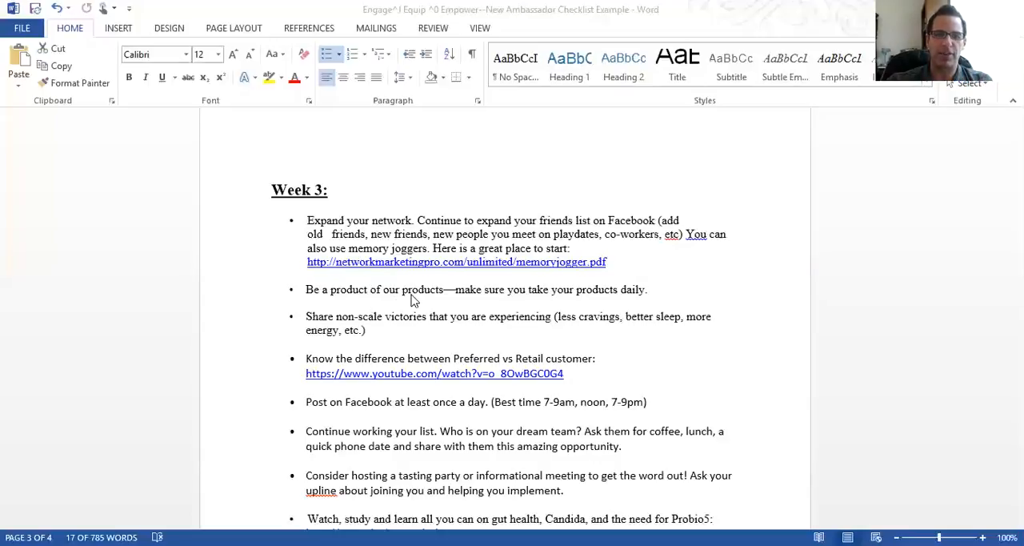
mouse_move(410, 305)
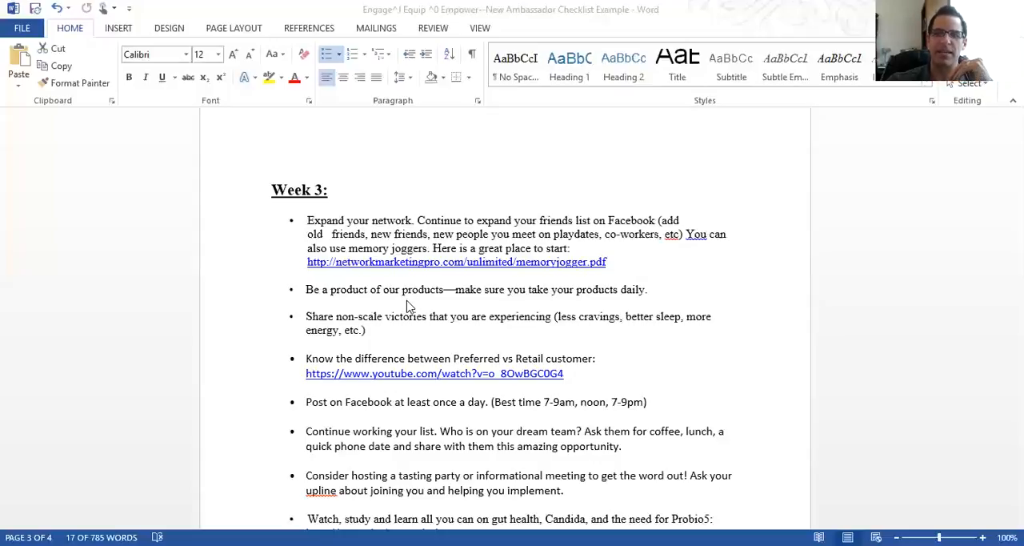
mouse_move(406, 310)
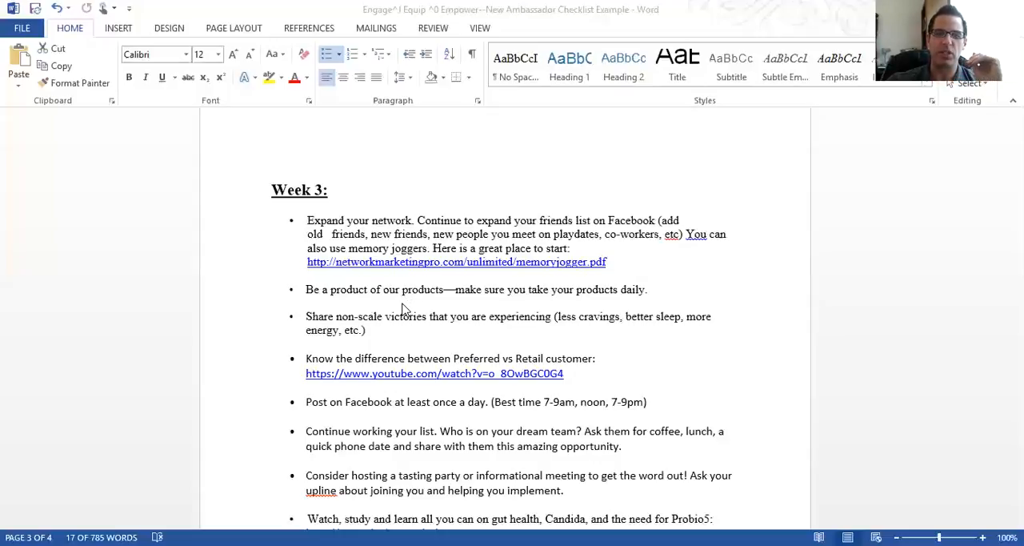
mouse_move(439, 249)
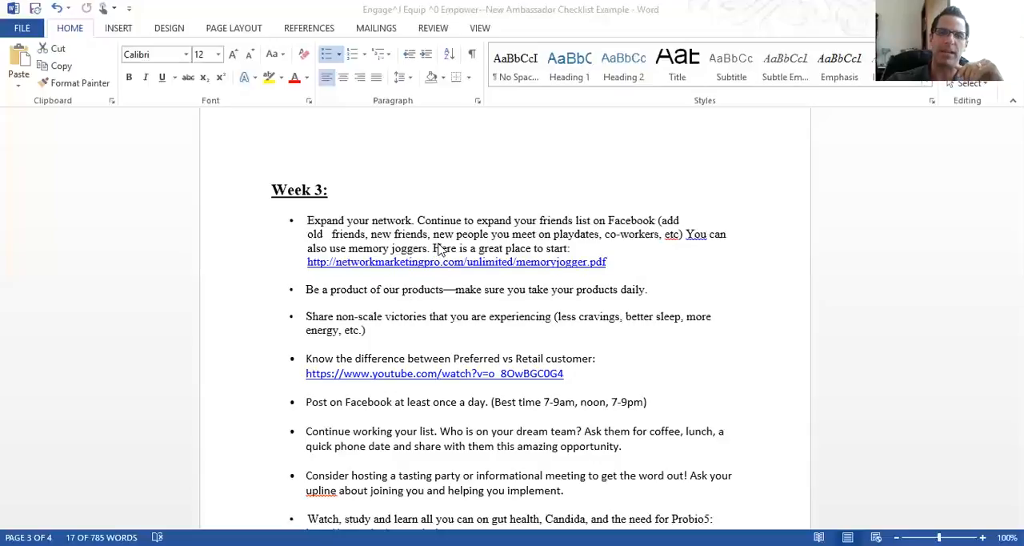
mouse_move(448, 104)
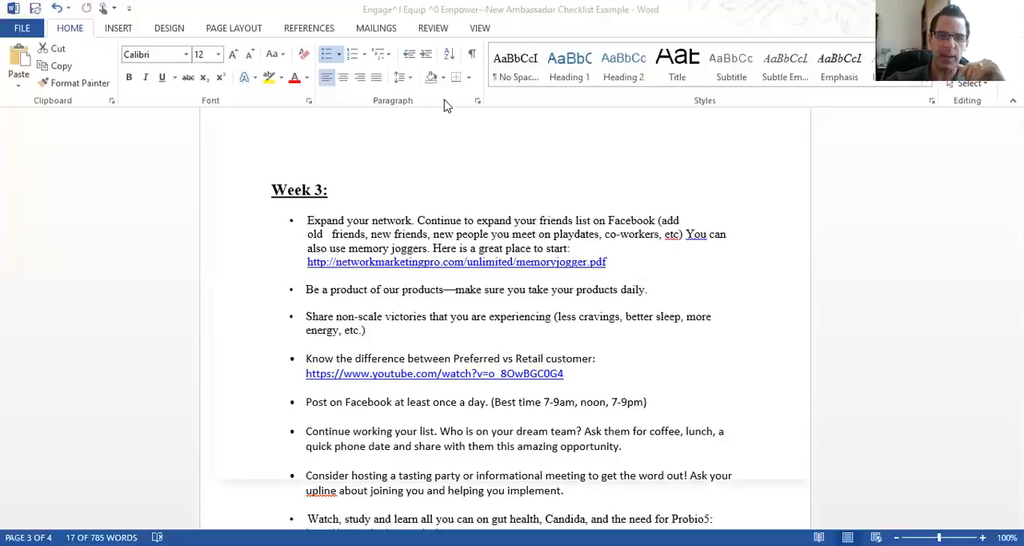
mouse_move(425, 266)
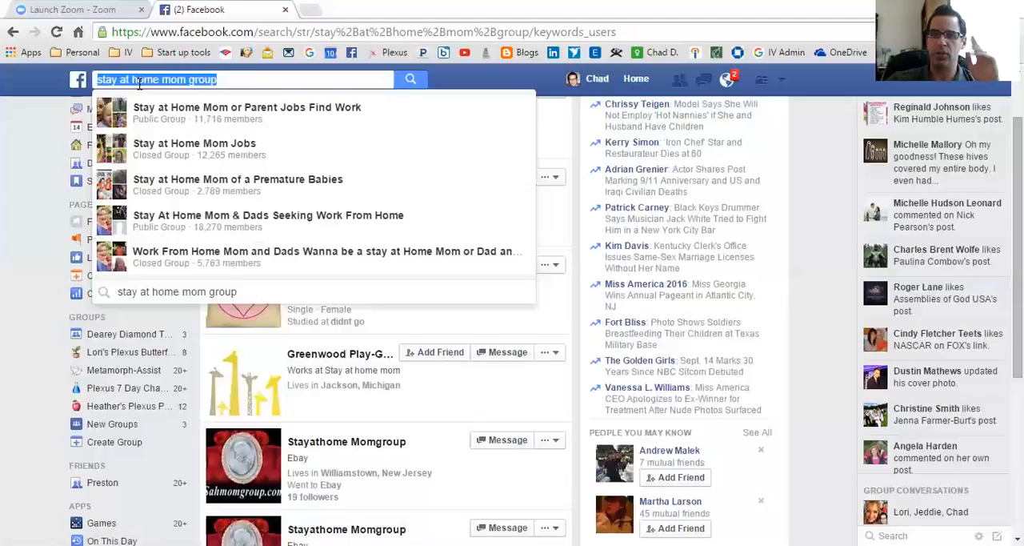
mouse_move(131, 95)
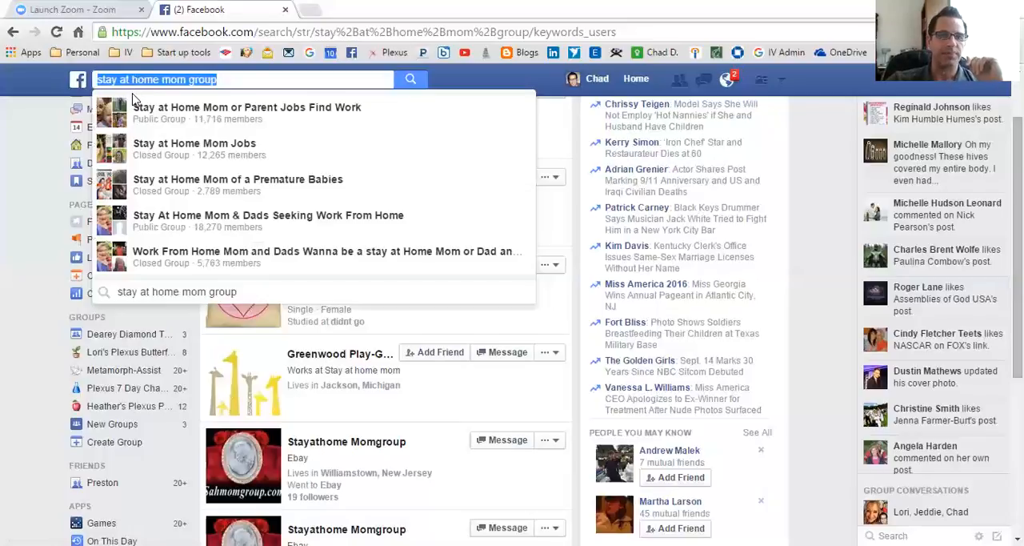
mouse_move(144, 113)
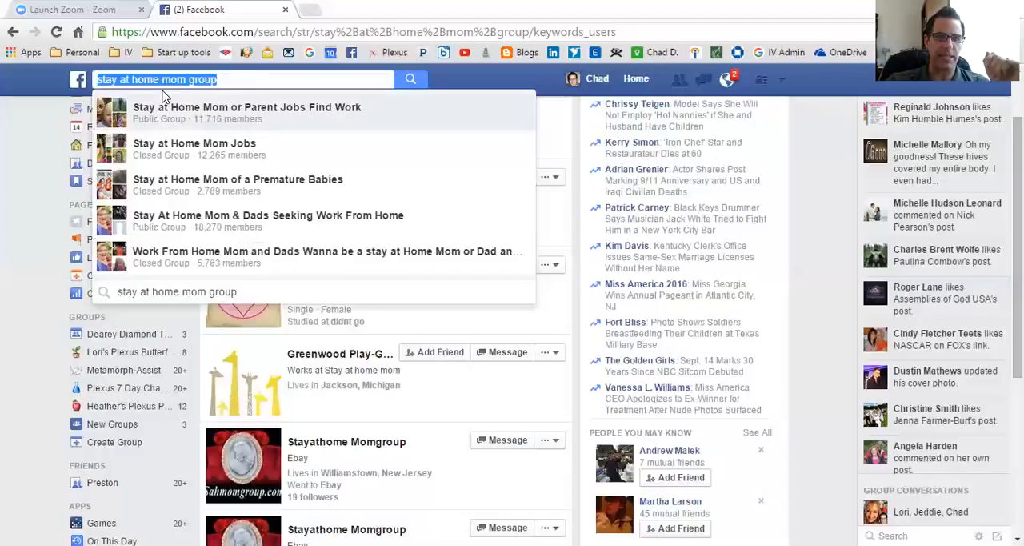
mouse_move(195, 147)
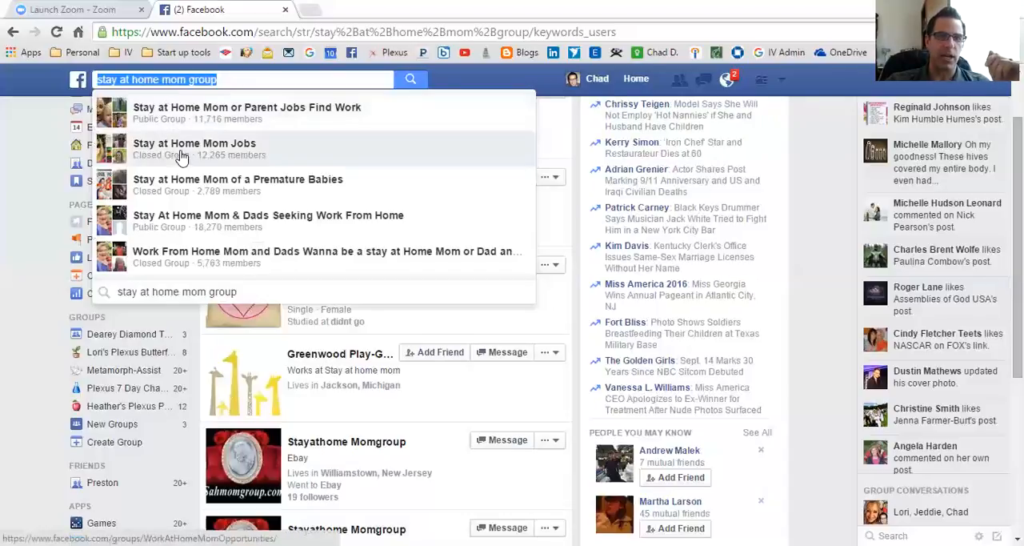
mouse_move(192, 221)
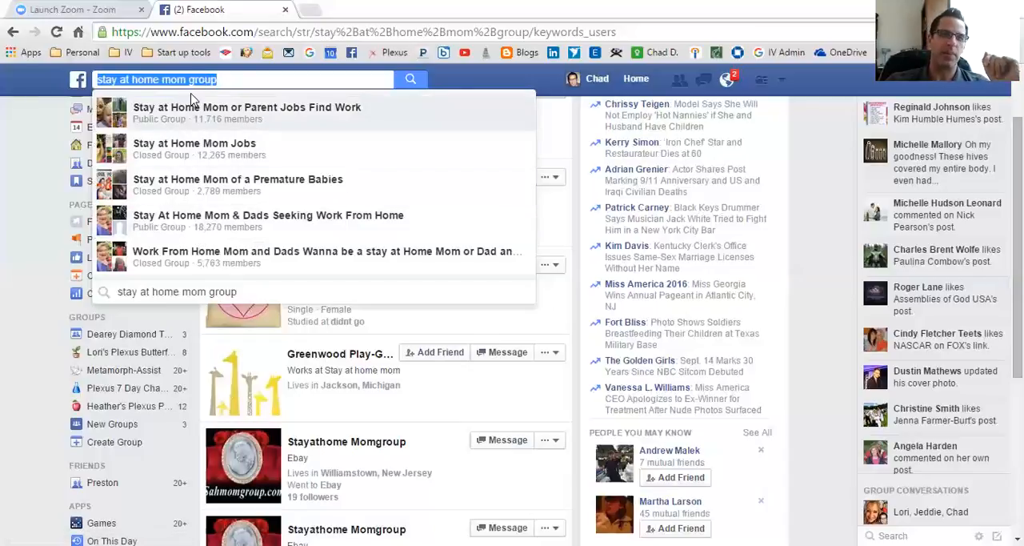
mouse_move(190, 104)
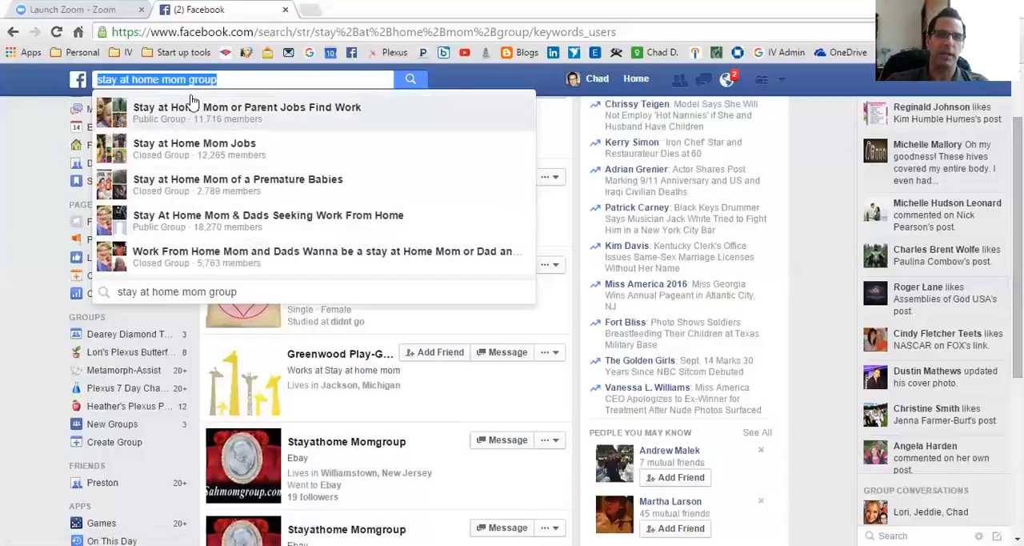
mouse_move(192, 106)
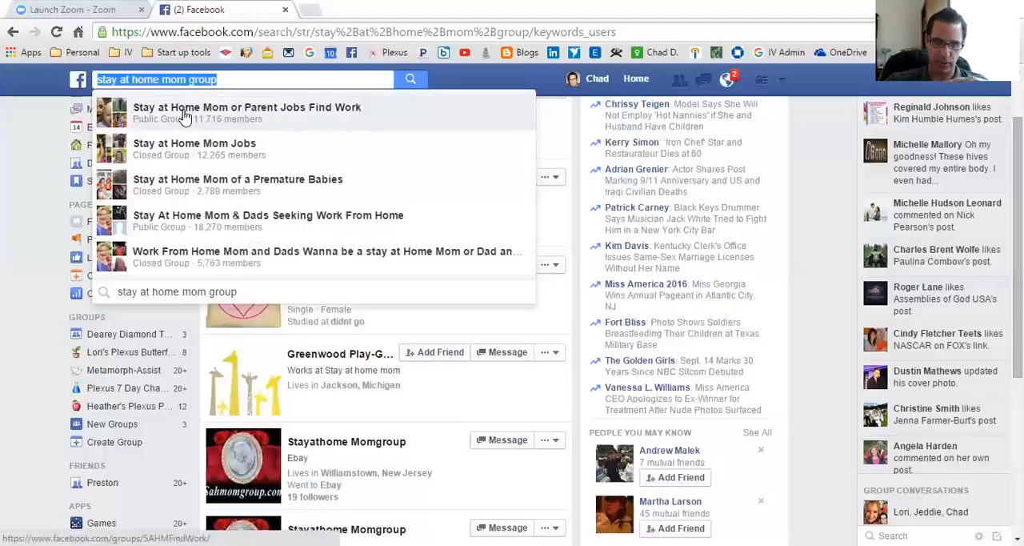
mouse_move(189, 112)
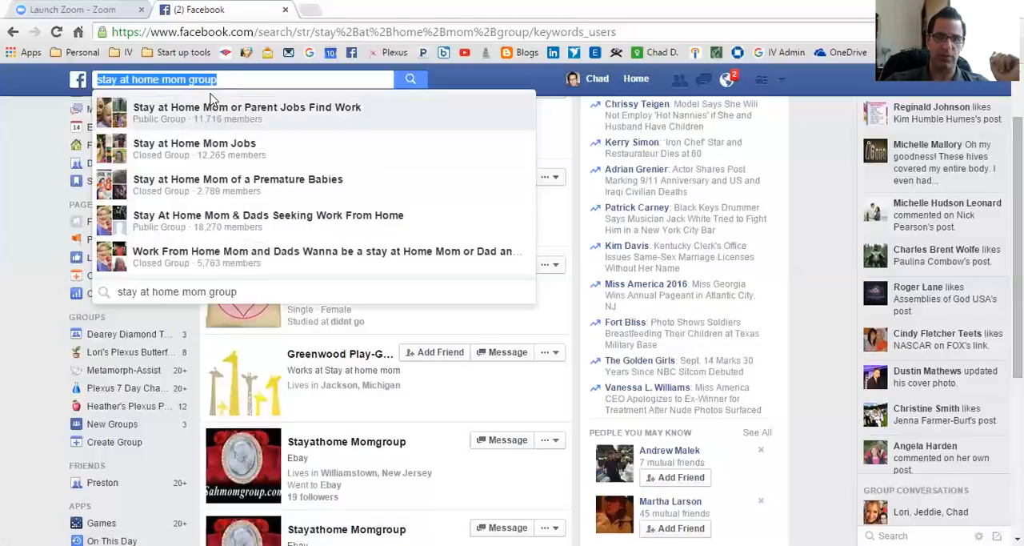
mouse_move(199, 112)
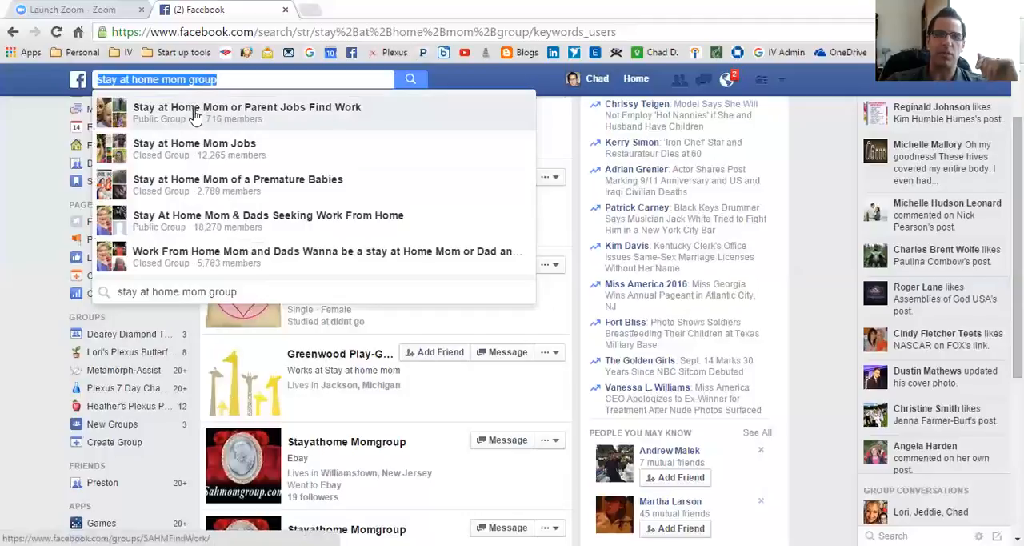
mouse_move(208, 131)
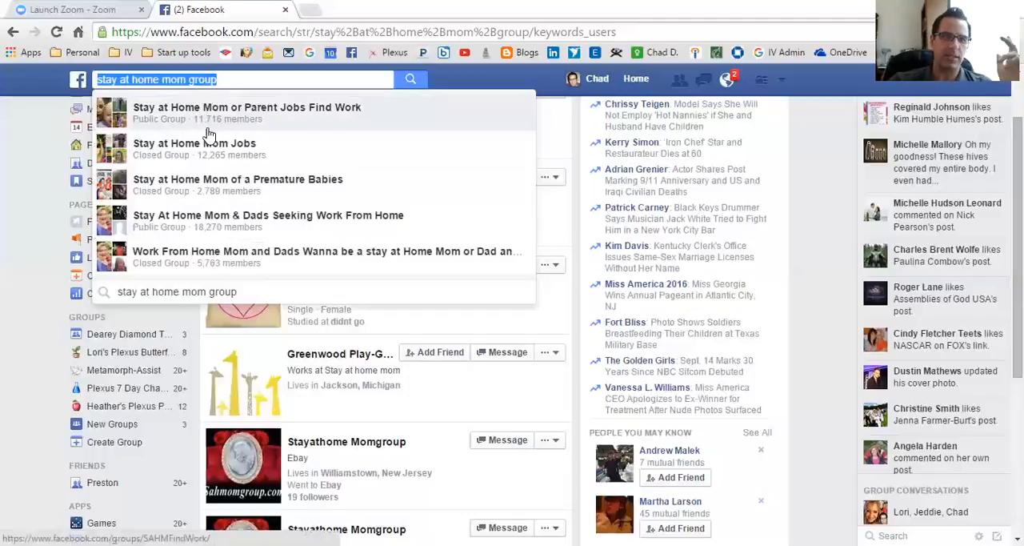
mouse_move(195, 149)
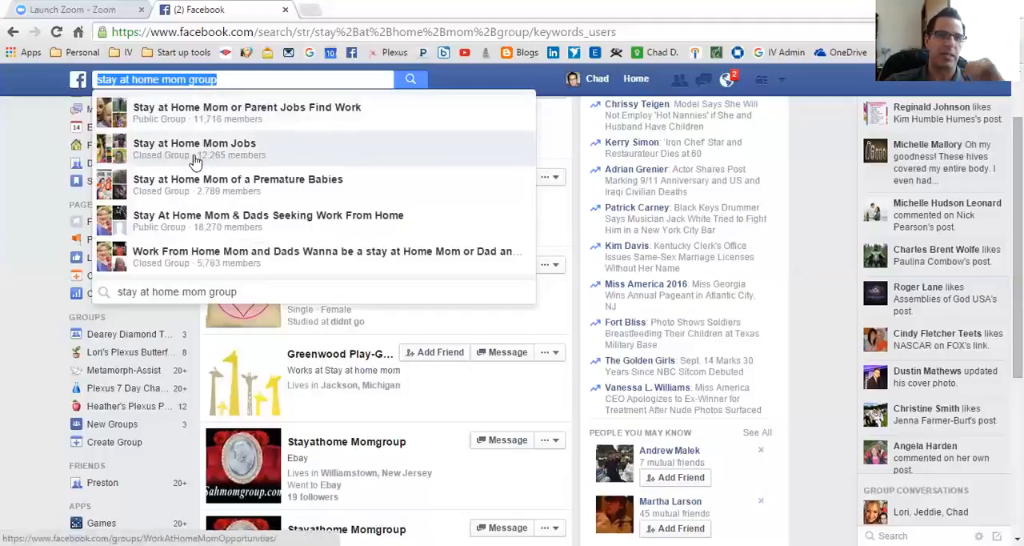
mouse_move(268, 206)
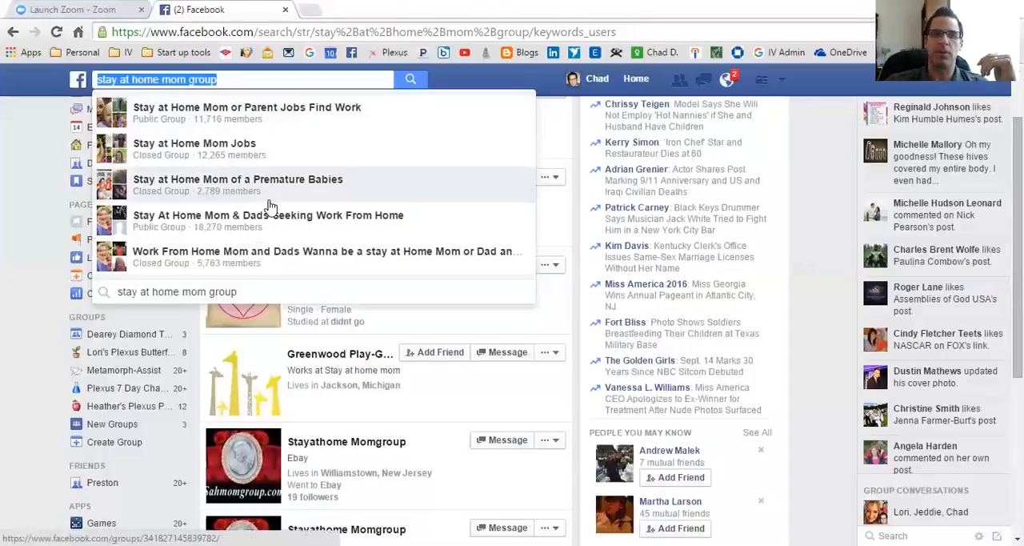
mouse_move(270, 198)
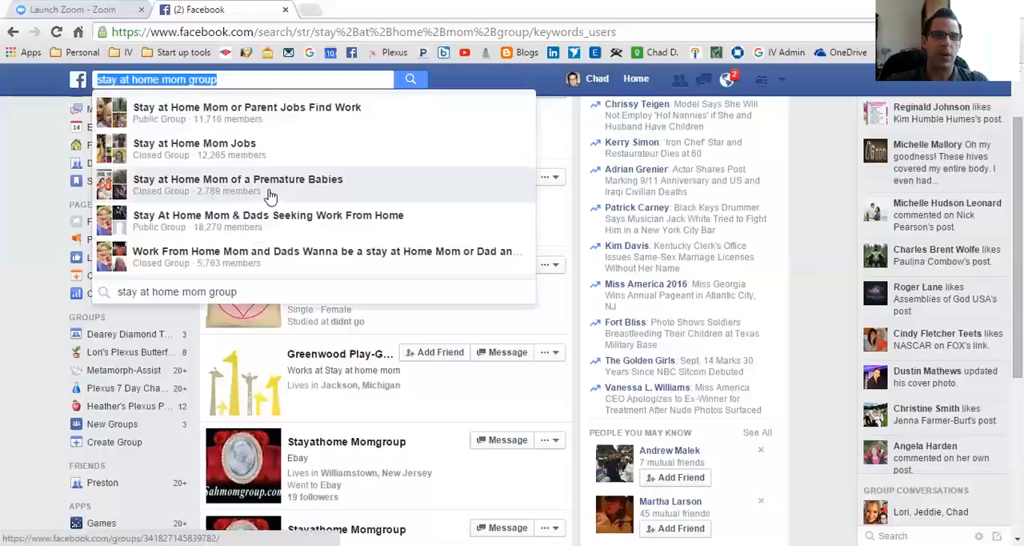
mouse_move(221, 148)
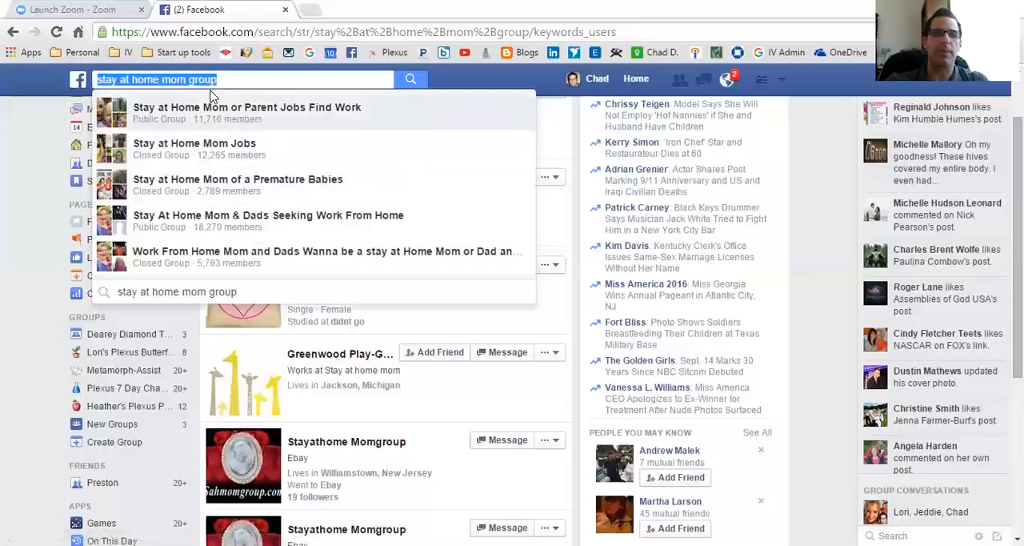
mouse_move(311, 253)
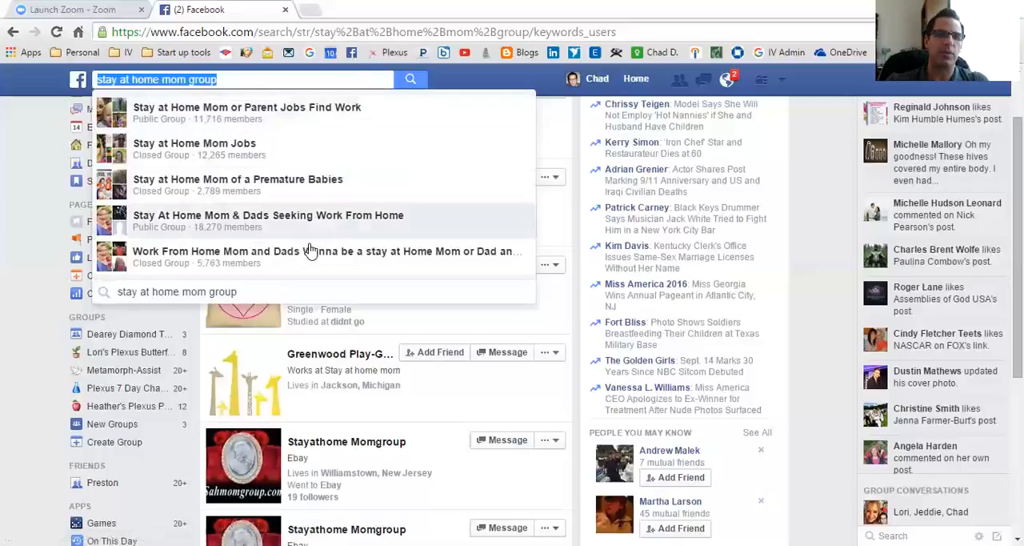
mouse_move(211, 243)
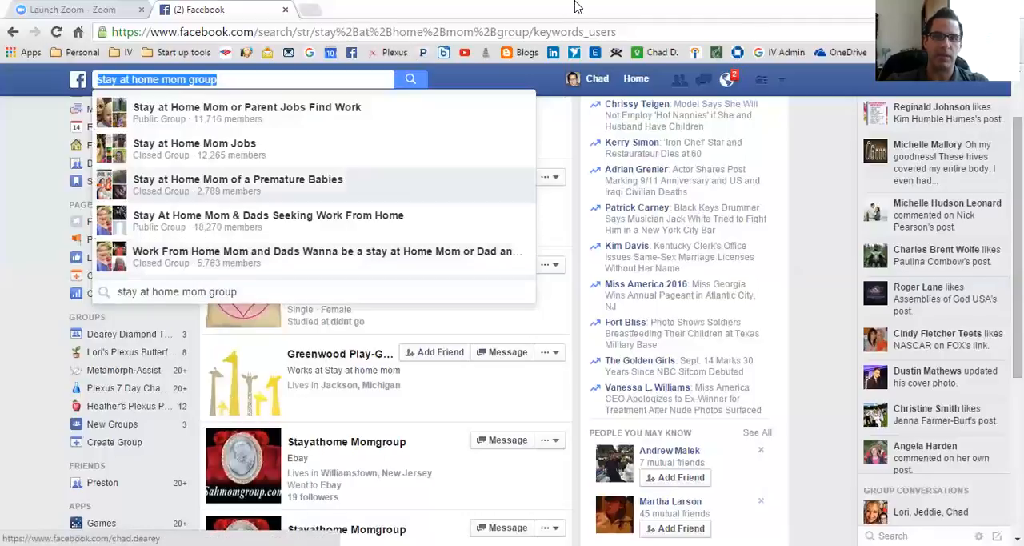
mouse_move(461, 235)
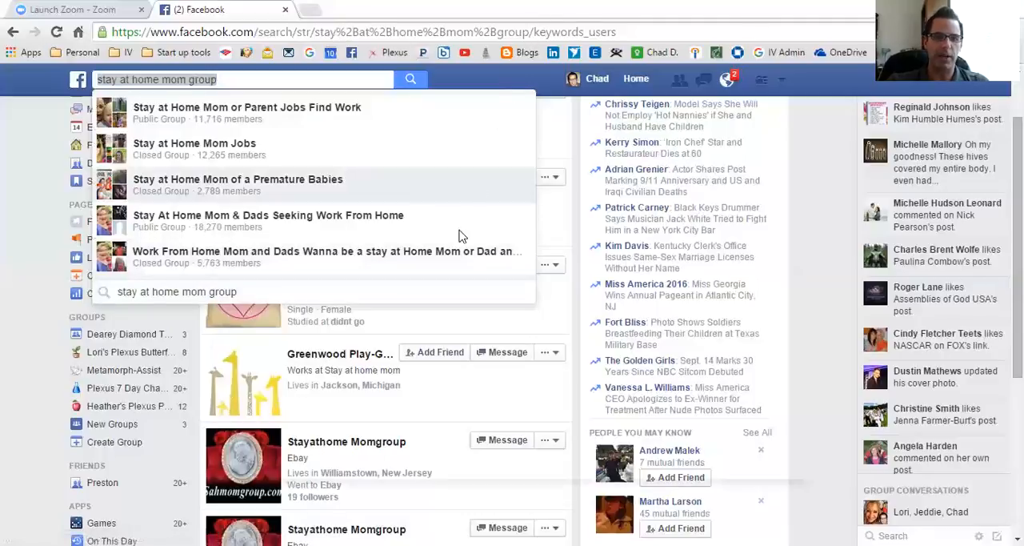
mouse_move(455, 269)
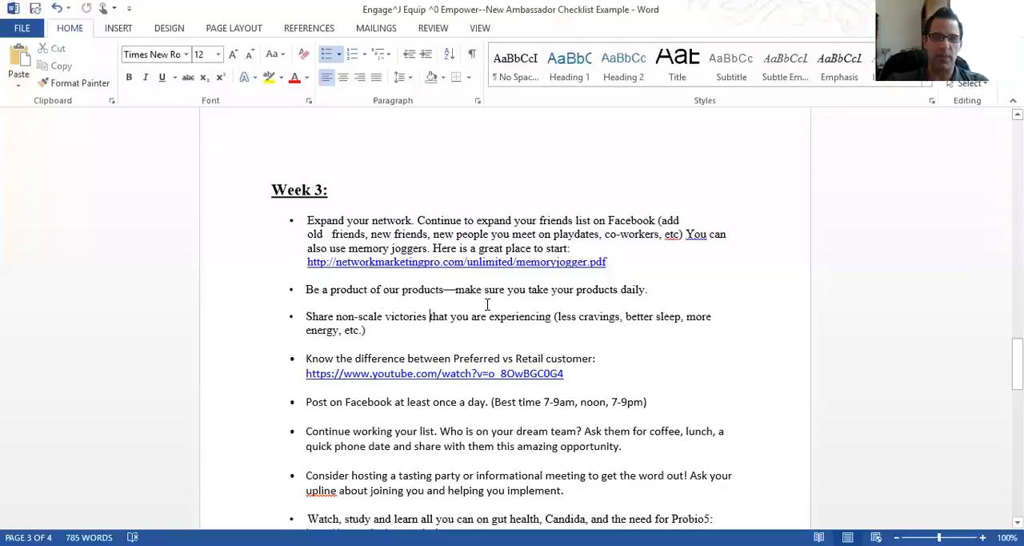
mouse_move(472, 342)
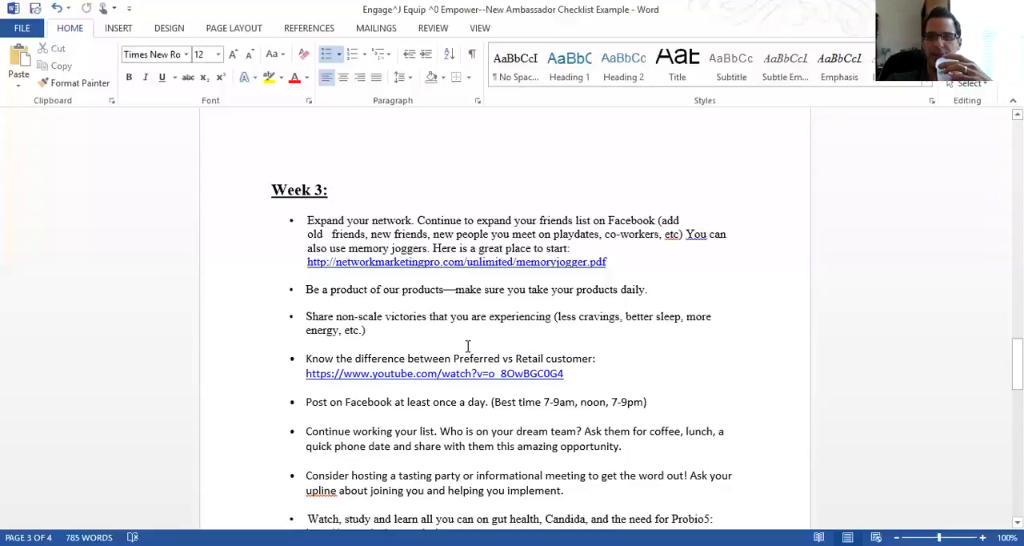
mouse_move(467, 348)
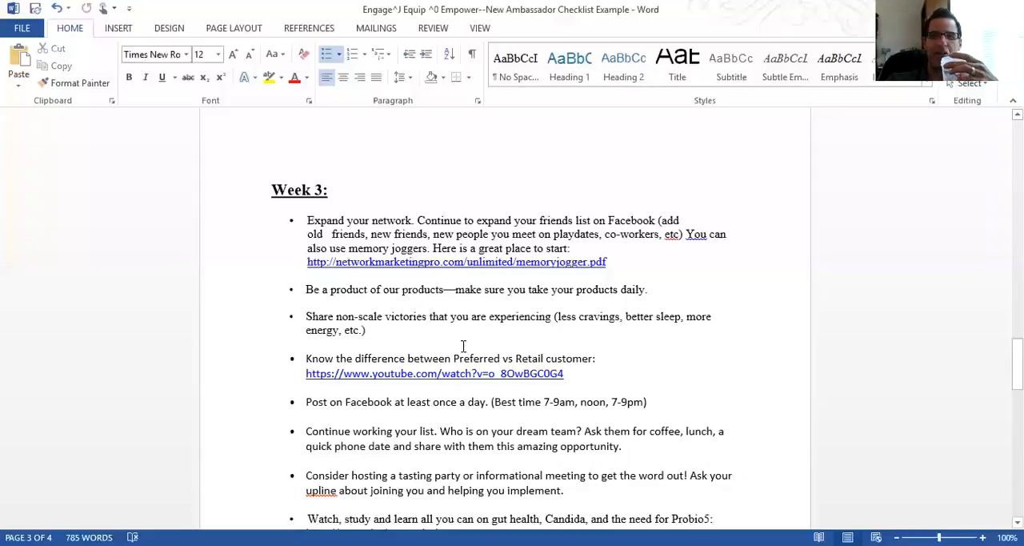
mouse_move(456, 358)
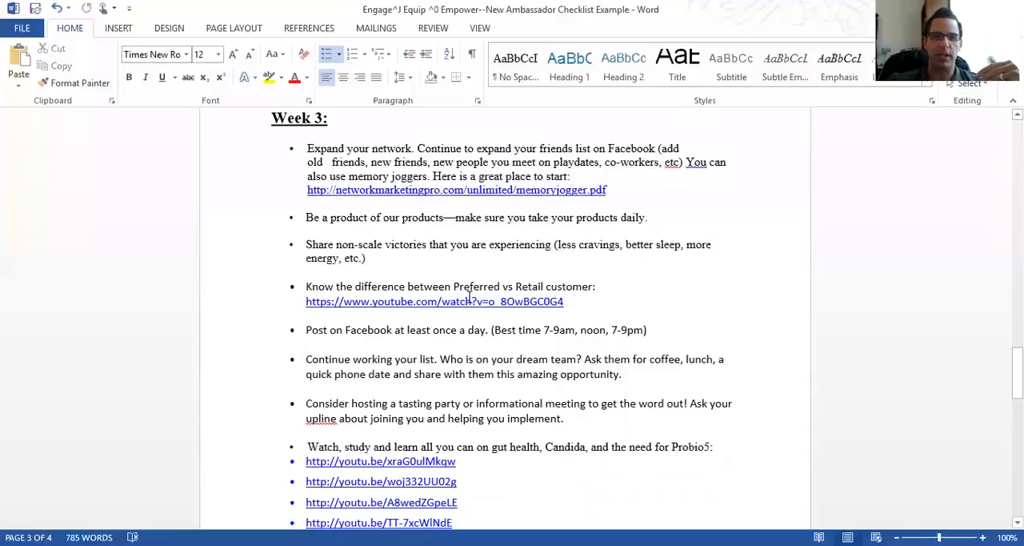
mouse_move(566, 254)
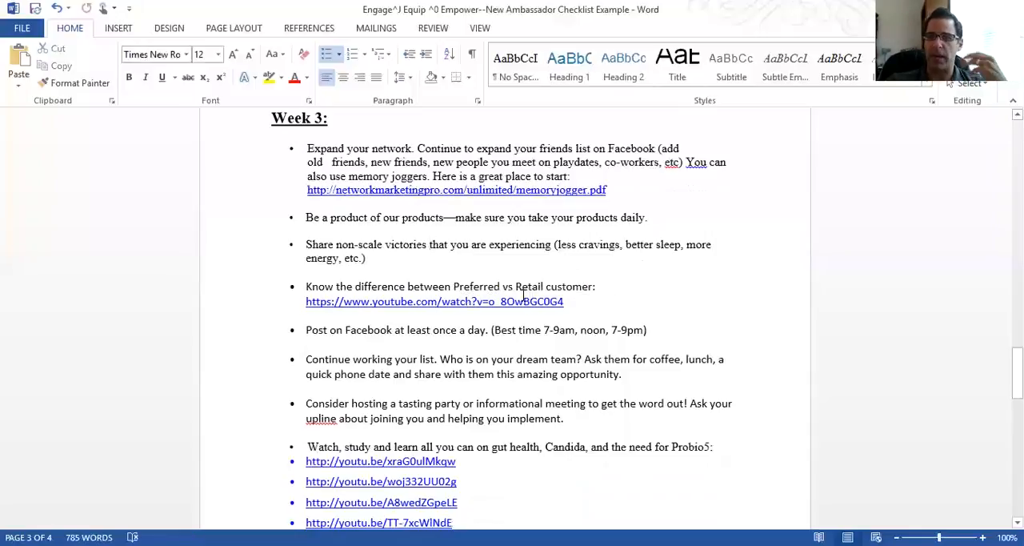
Scroll down through the rest of the Week 3 tasks, including the Probio5 video and Facebook links
scroll("down", 3)
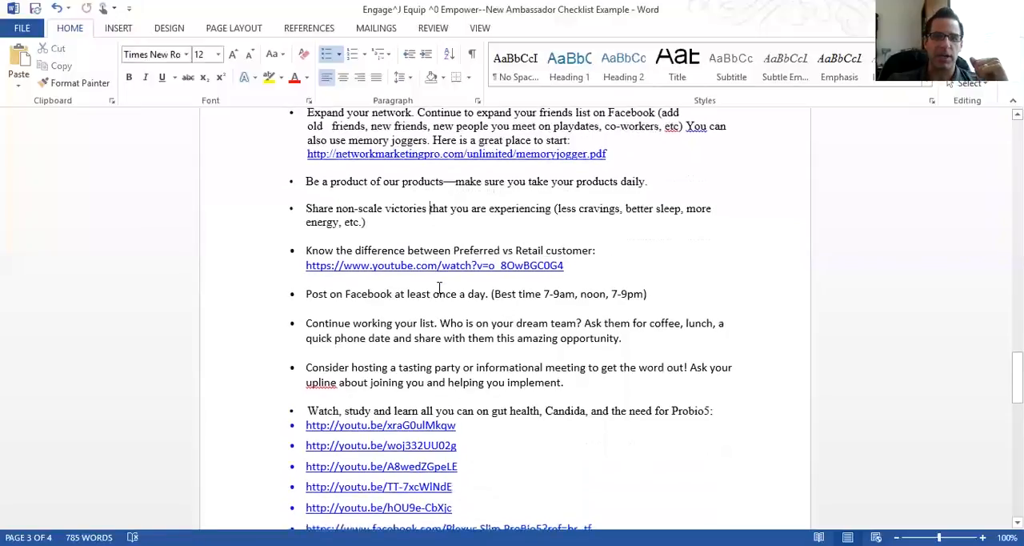
scroll("down", 3)
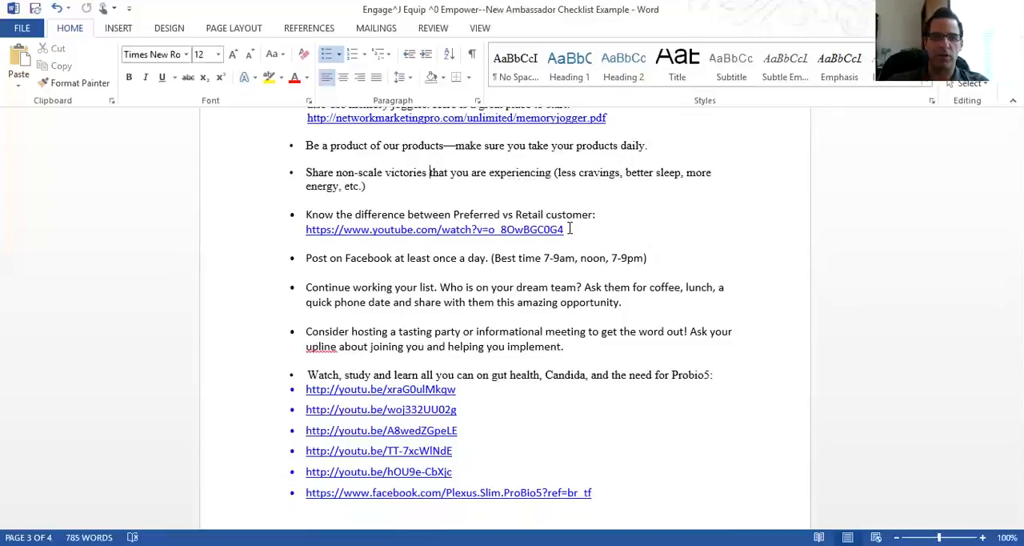
mouse_move(413, 263)
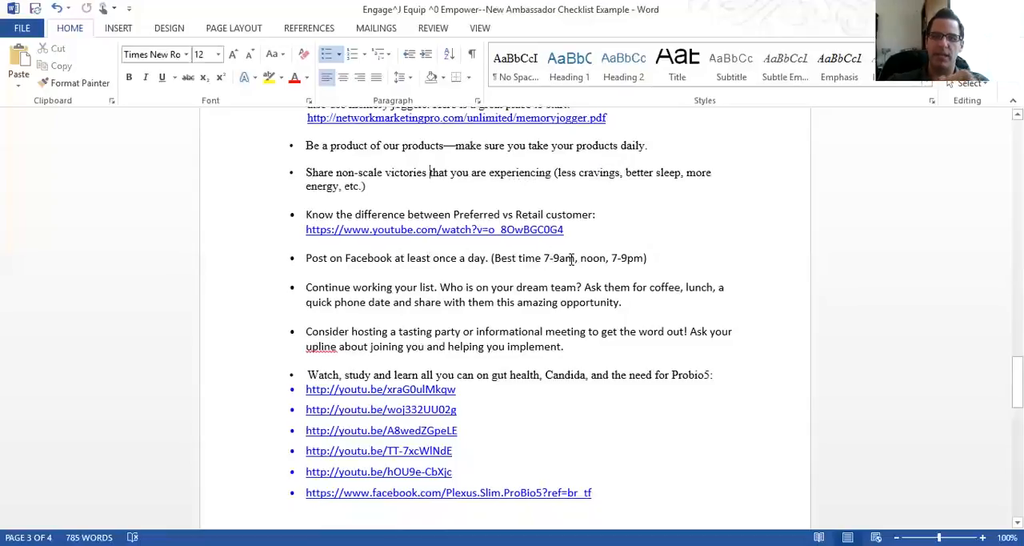
mouse_move(637, 262)
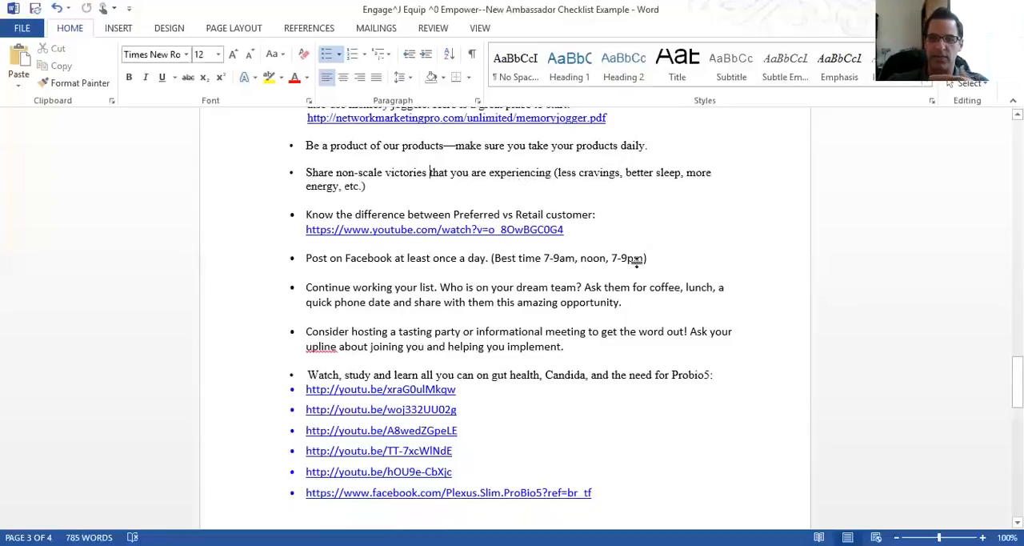
mouse_move(643, 258)
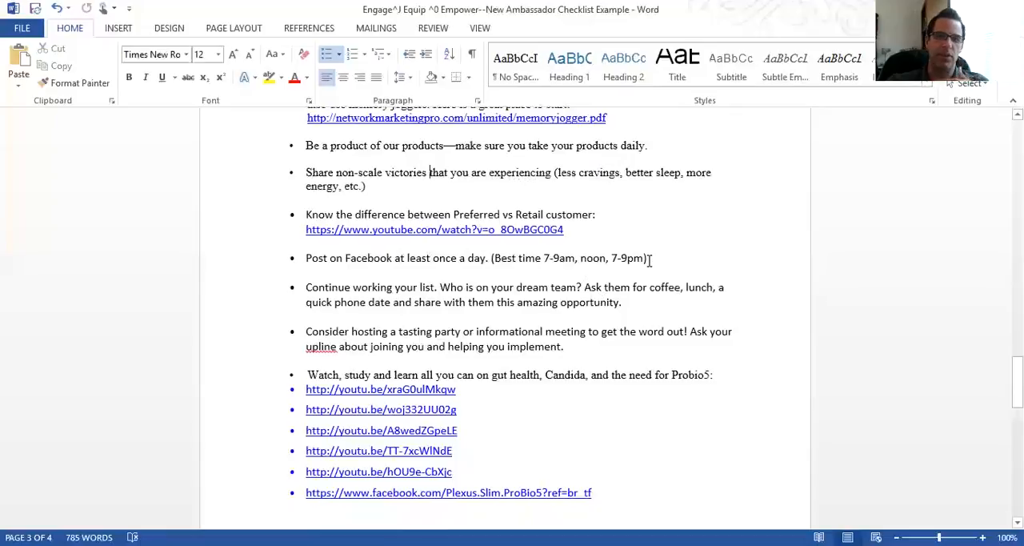
scroll("down", 3)
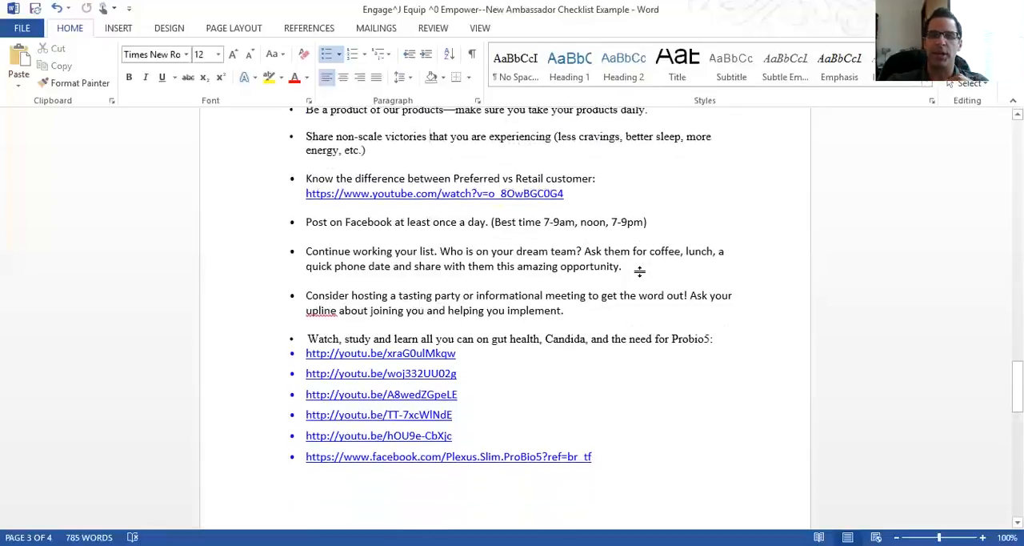
scroll("down", 3)
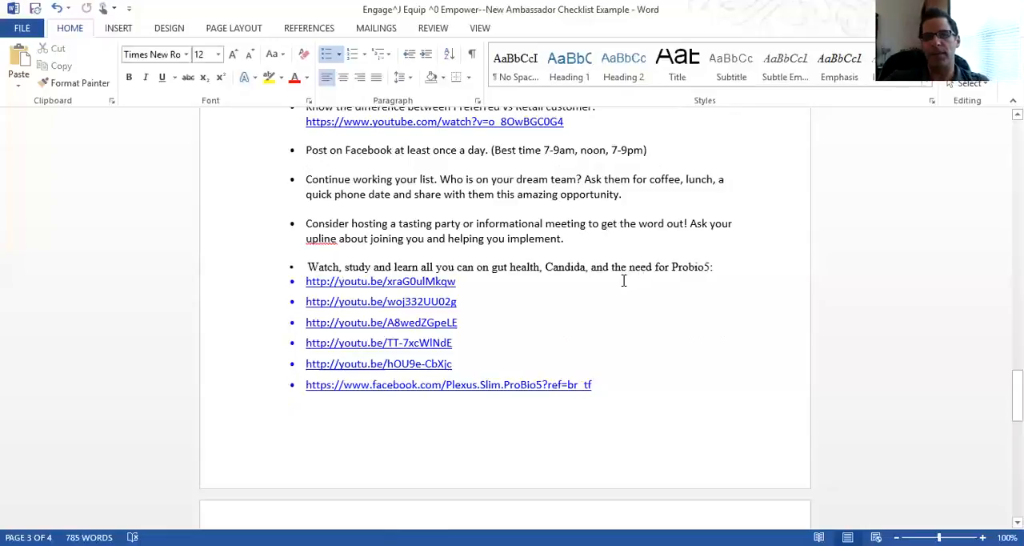
mouse_move(535, 280)
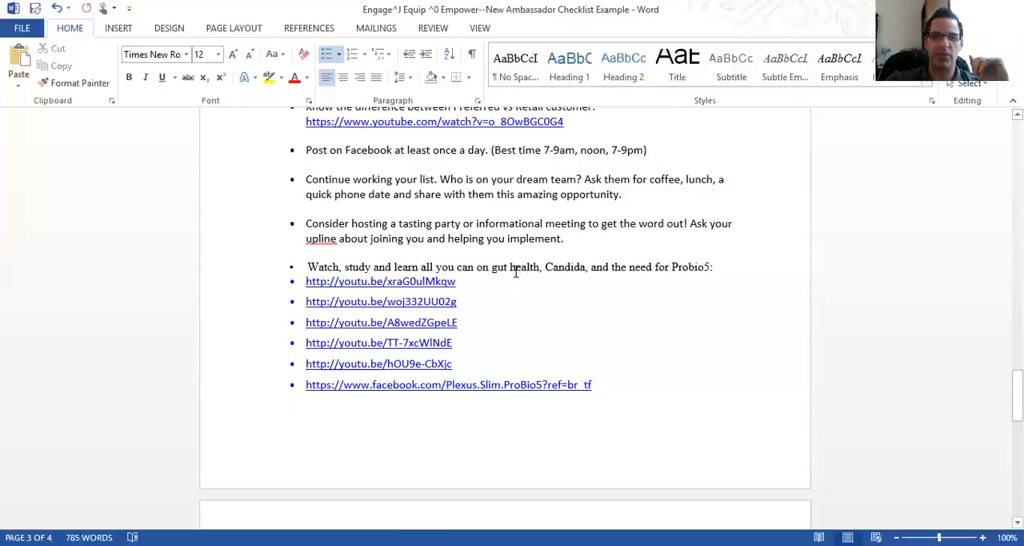
mouse_move(355, 198)
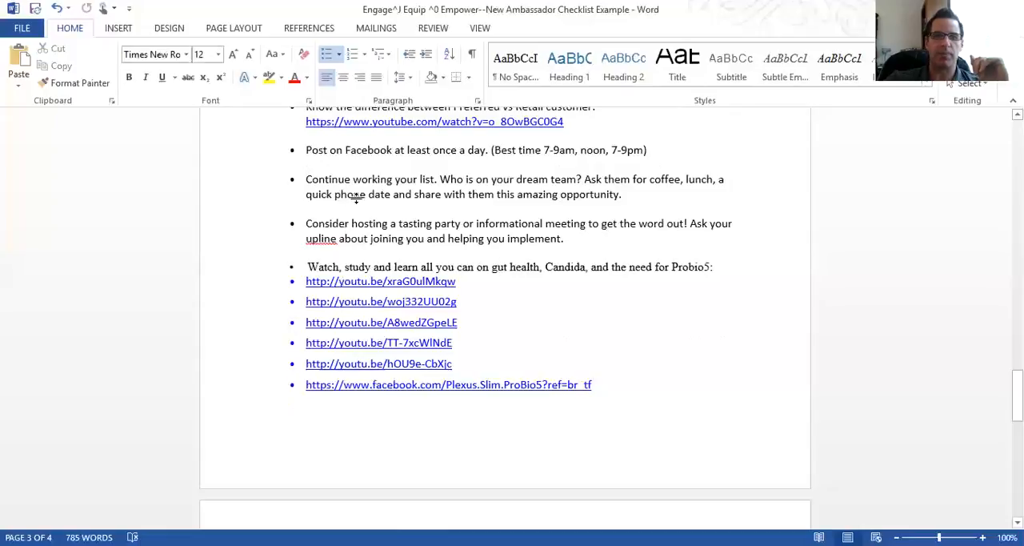
mouse_move(519, 195)
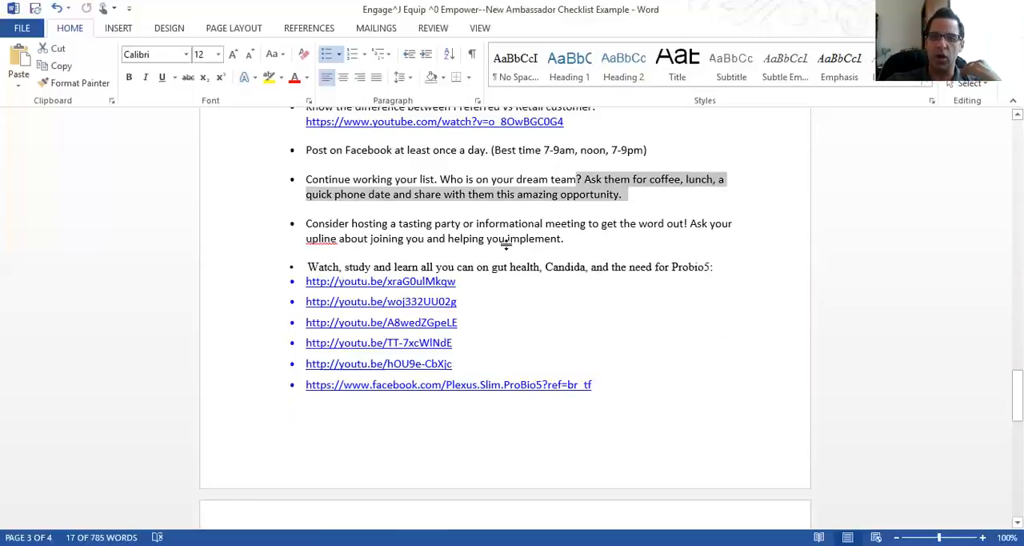
mouse_move(499, 253)
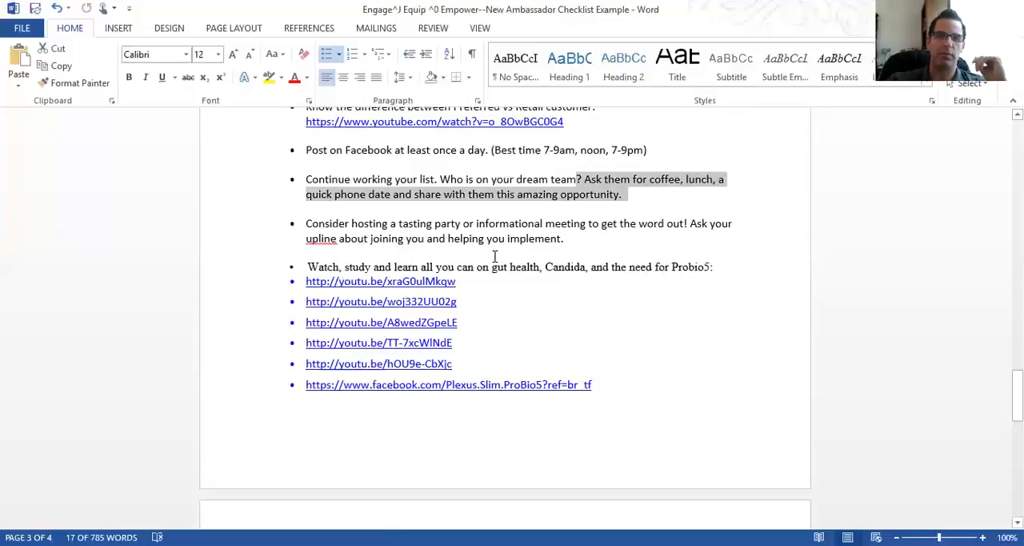
Scroll past the Week 3 YouTube links until the Week 4 heading and first bullets are visible
scroll("down", 3)
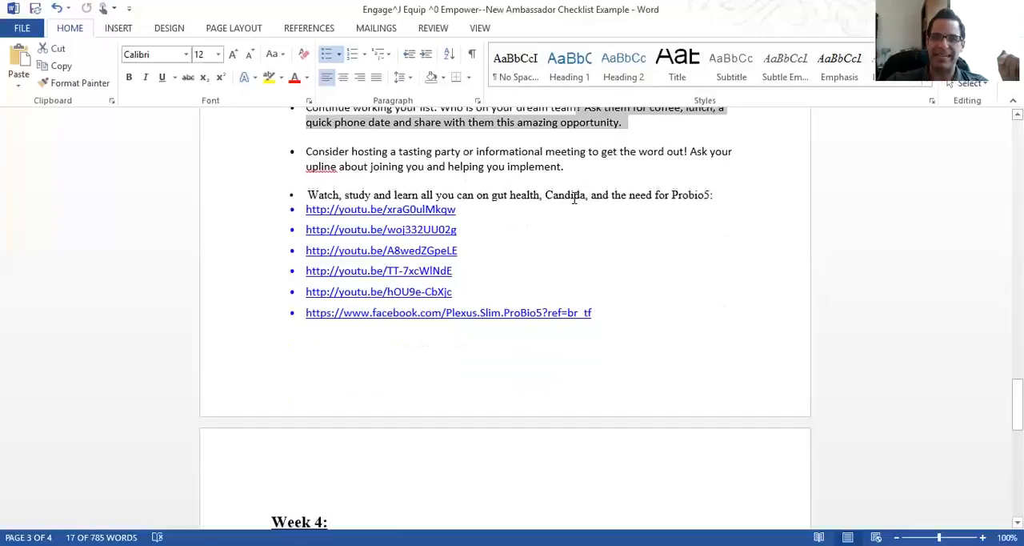
mouse_move(640, 322)
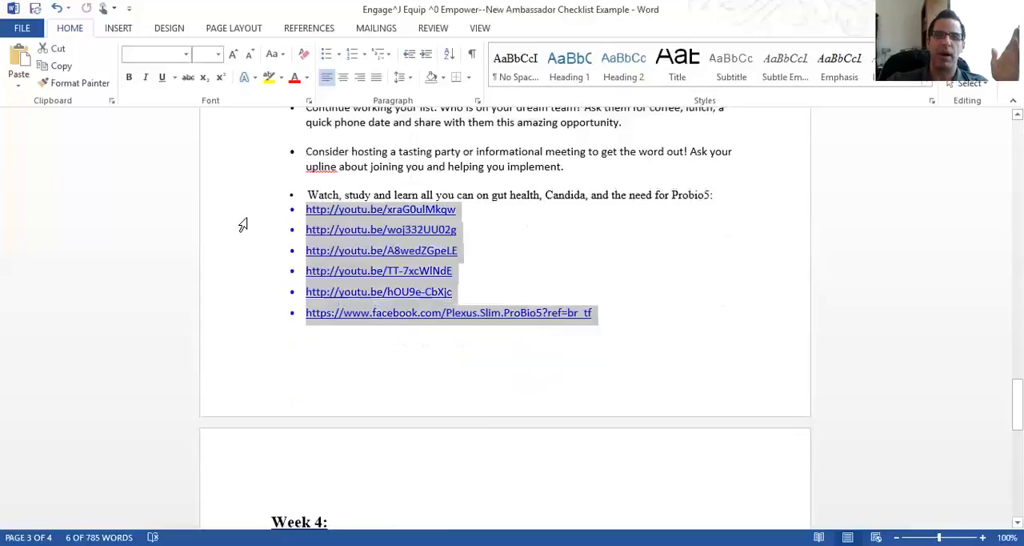
mouse_move(240, 266)
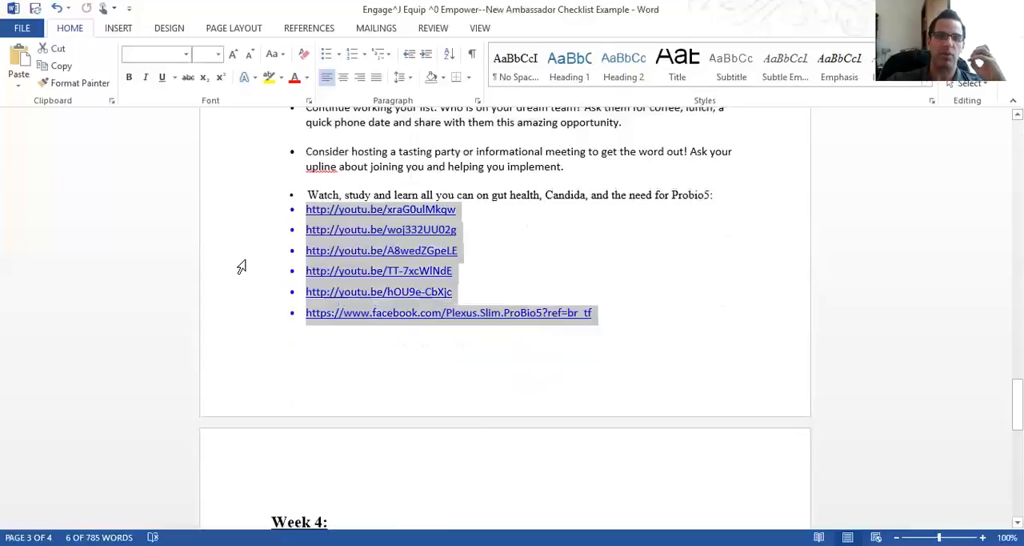
mouse_move(243, 268)
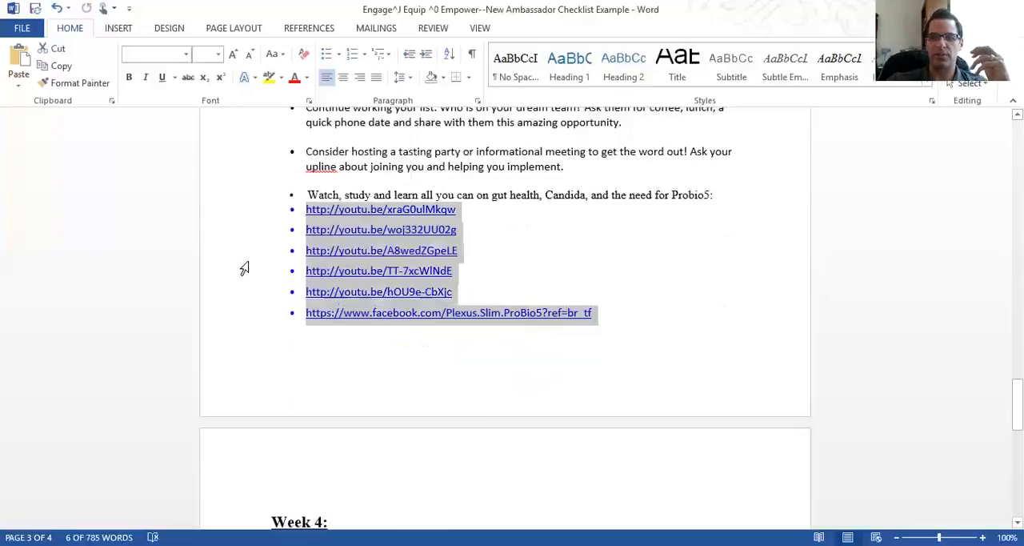
mouse_move(239, 272)
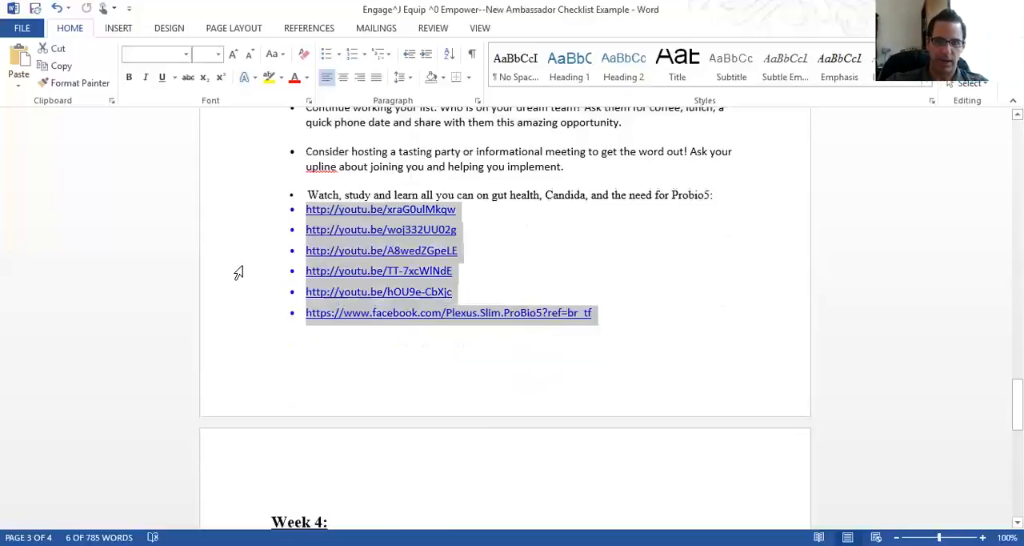
mouse_move(234, 281)
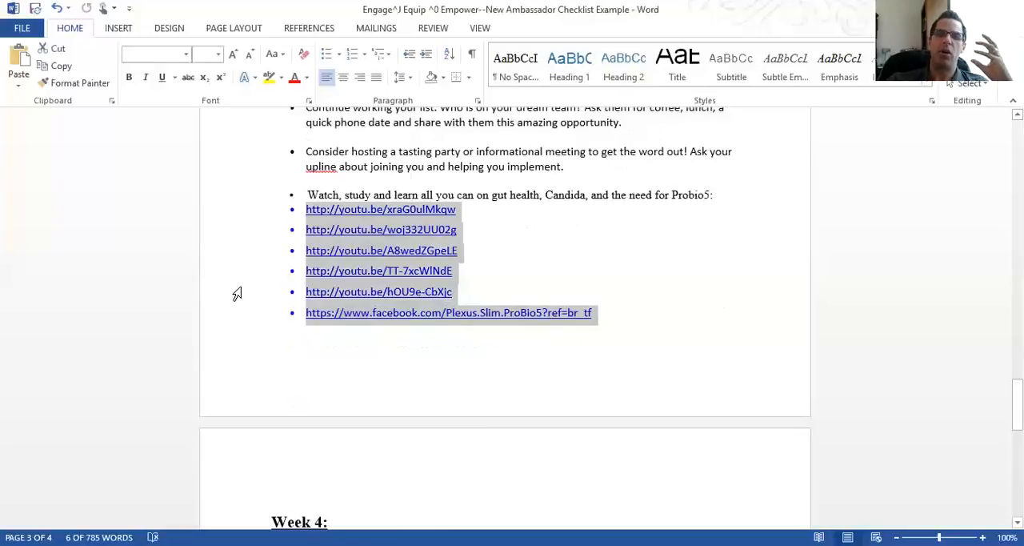
mouse_move(247, 317)
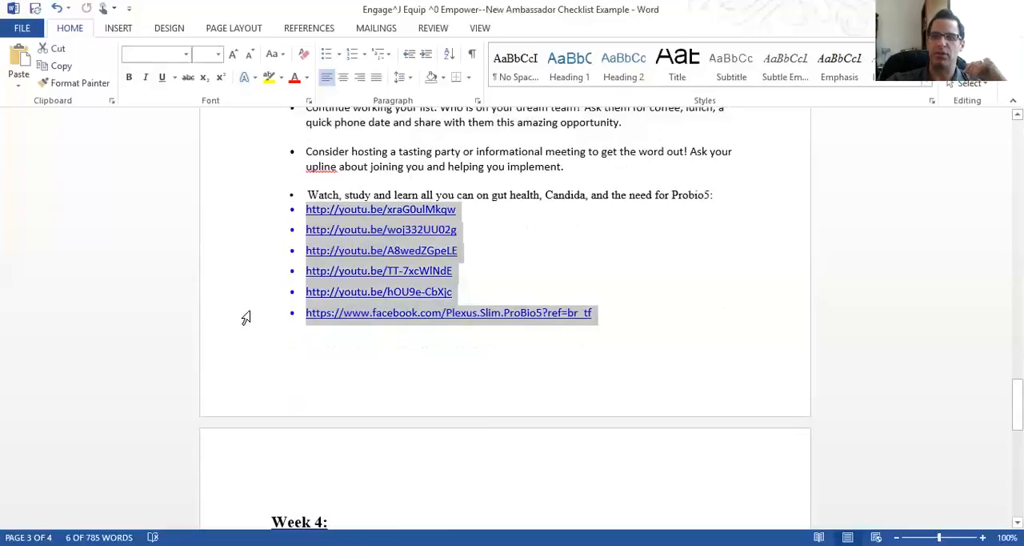
mouse_move(250, 311)
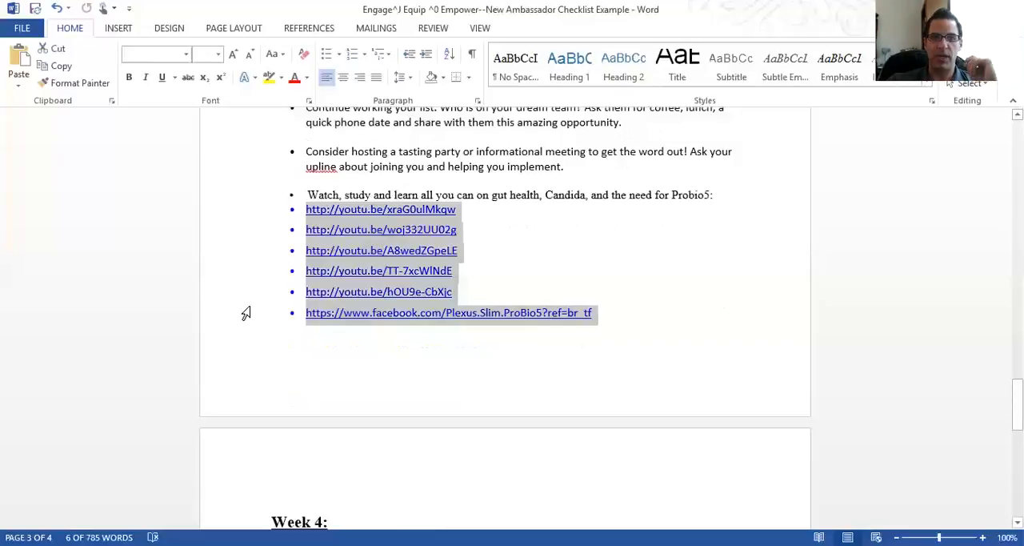
mouse_move(232, 329)
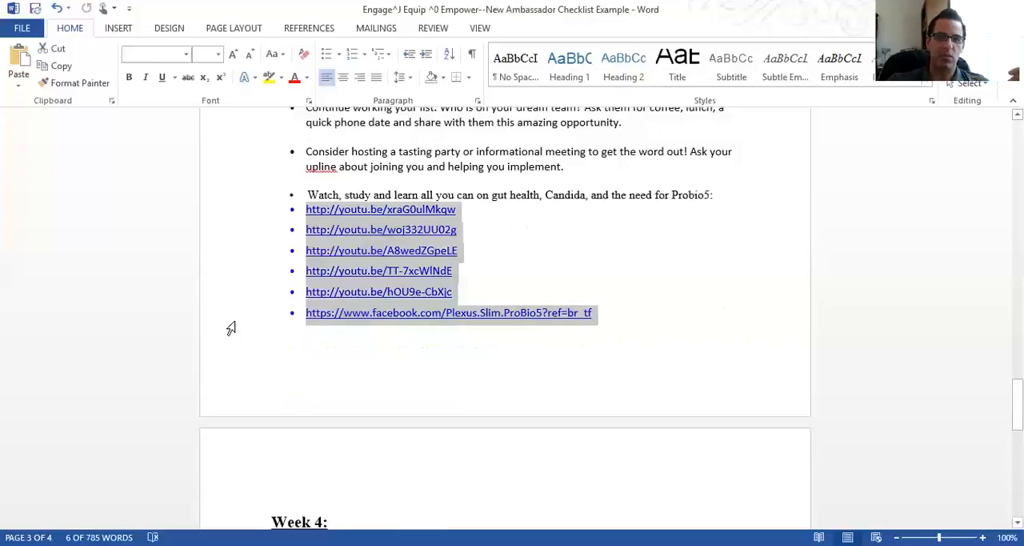
mouse_move(227, 325)
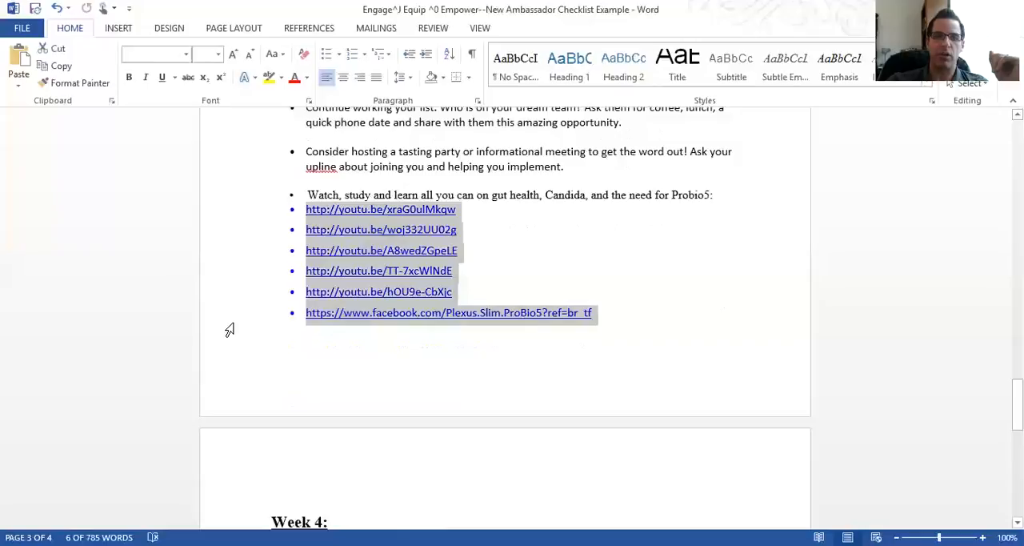
scroll("down", 3)
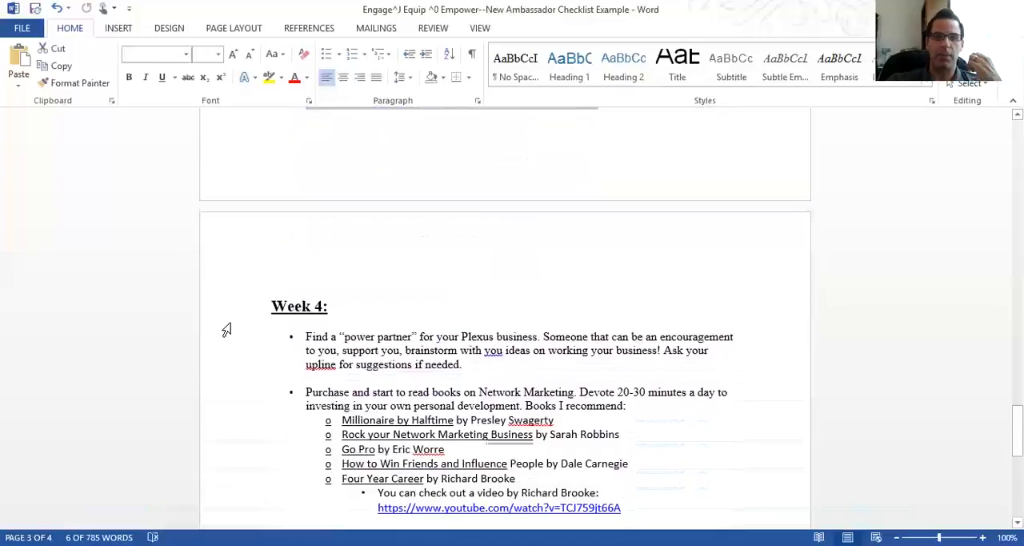
scroll("up", 3)
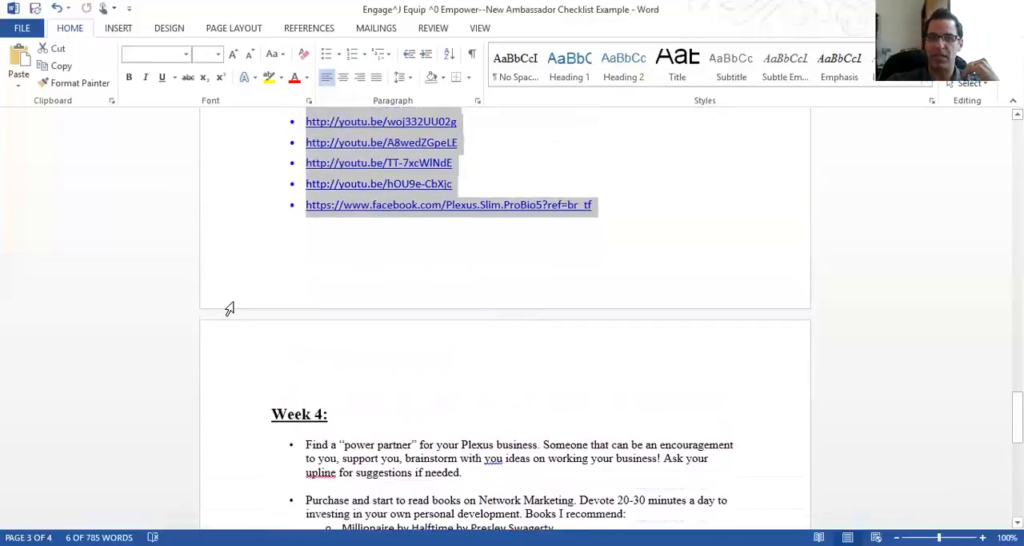
scroll("up", 3)
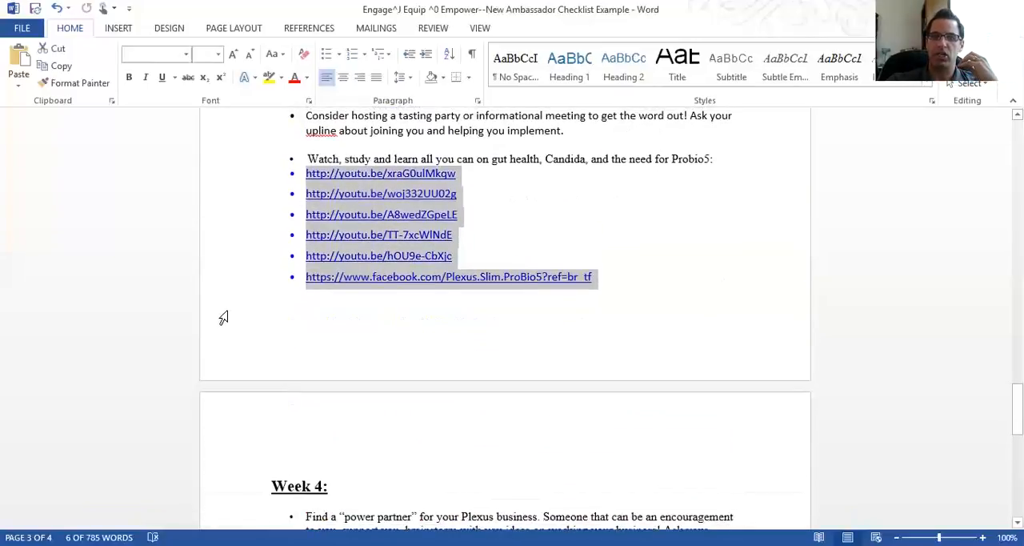
mouse_move(202, 349)
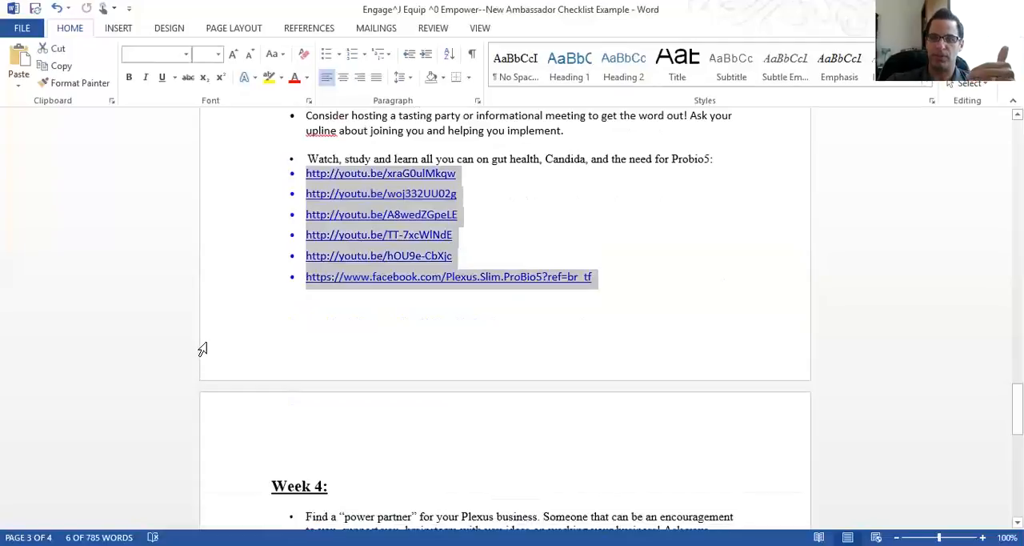
scroll("down", 3)
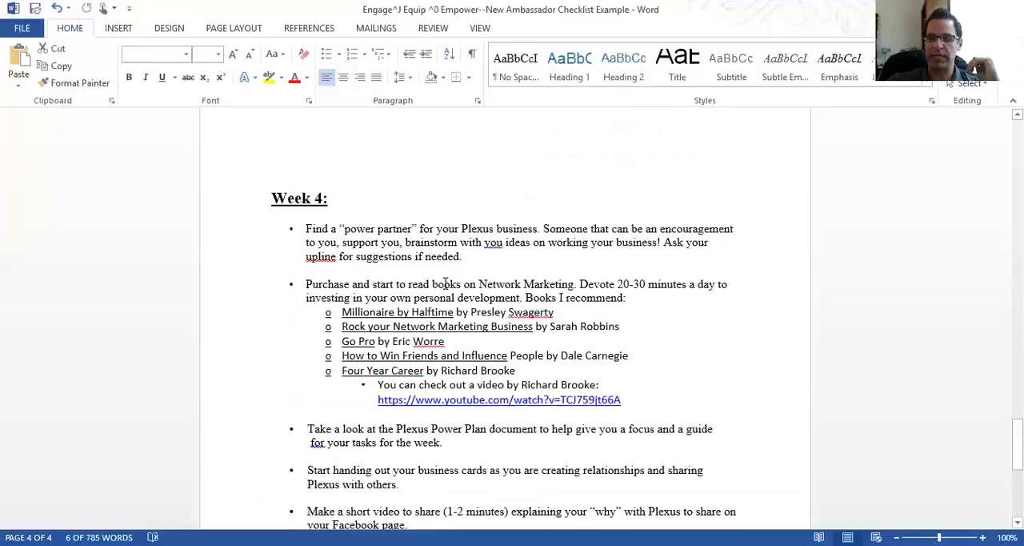
mouse_move(591, 247)
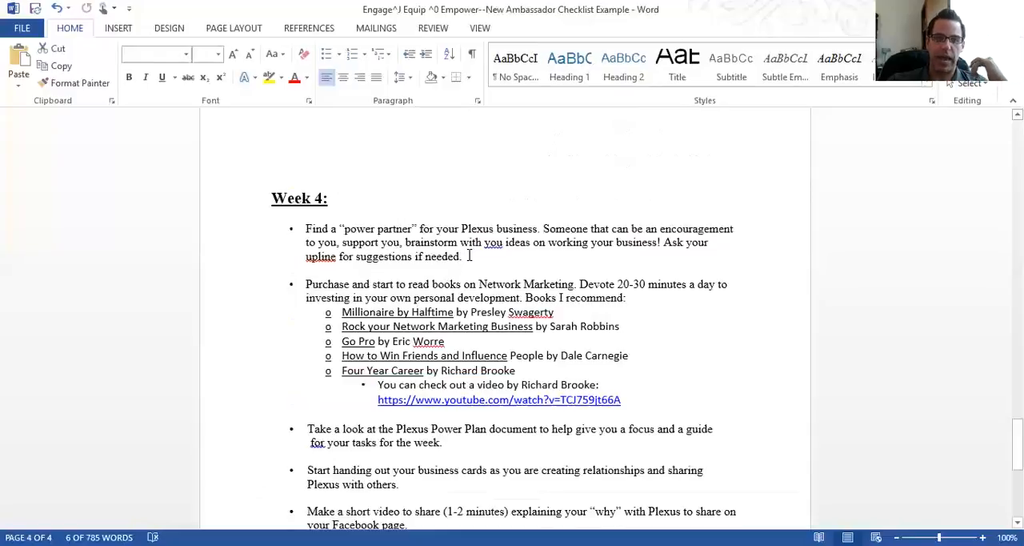
mouse_move(667, 256)
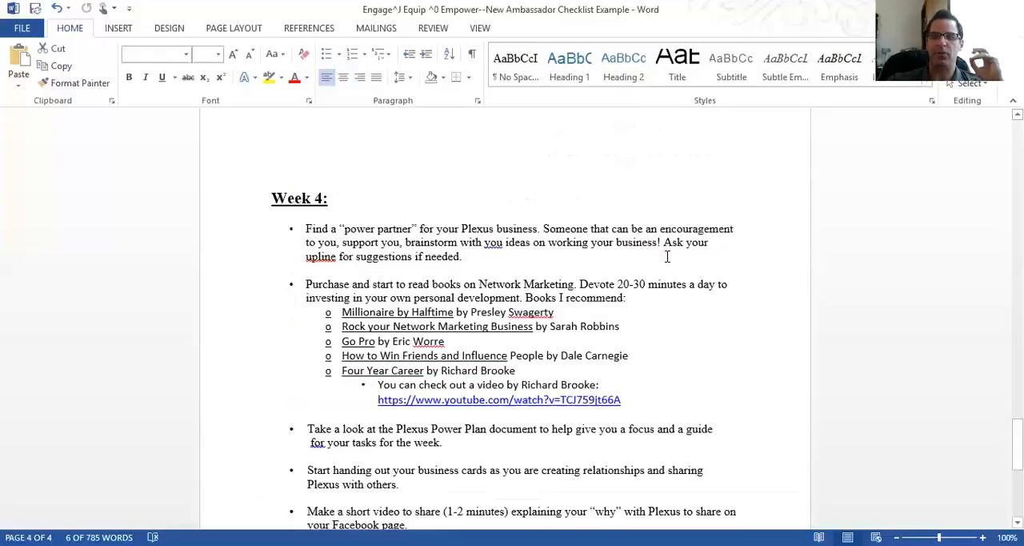
mouse_move(634, 269)
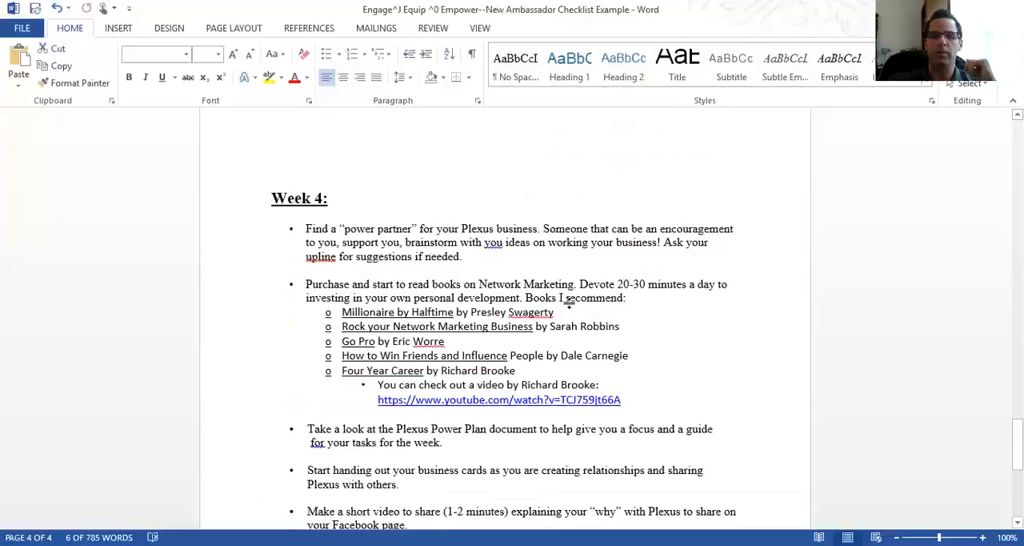
scroll("down", 3)
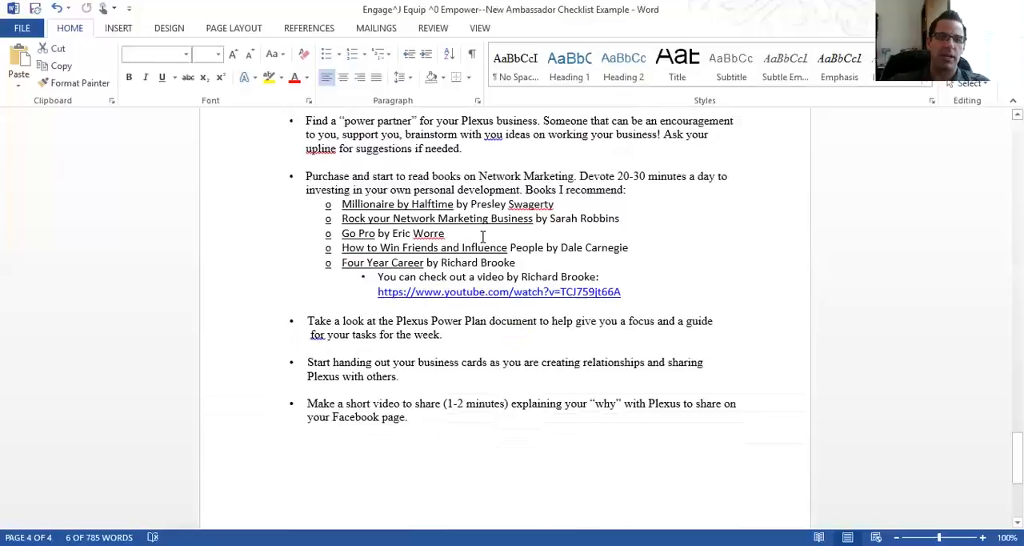
mouse_move(608, 173)
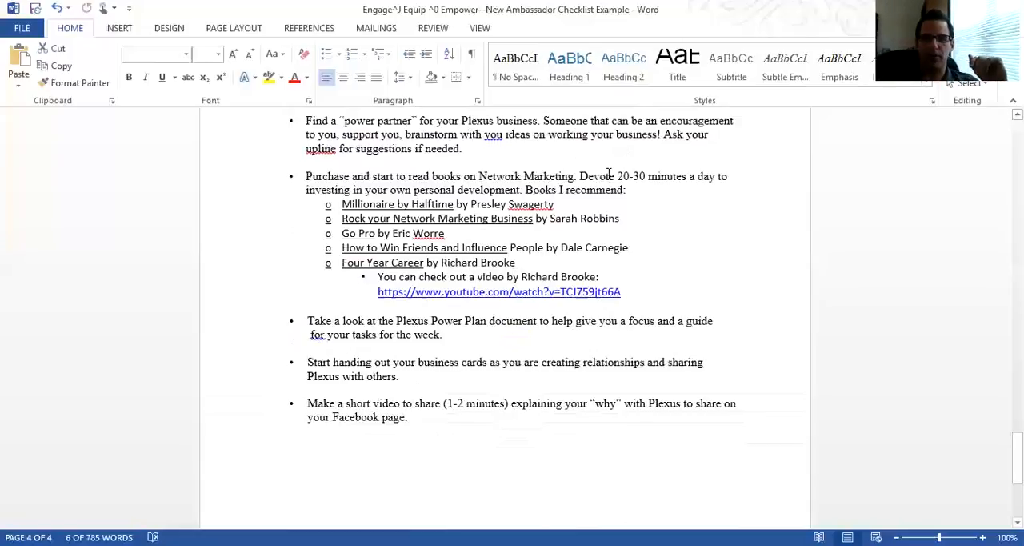
mouse_move(363, 191)
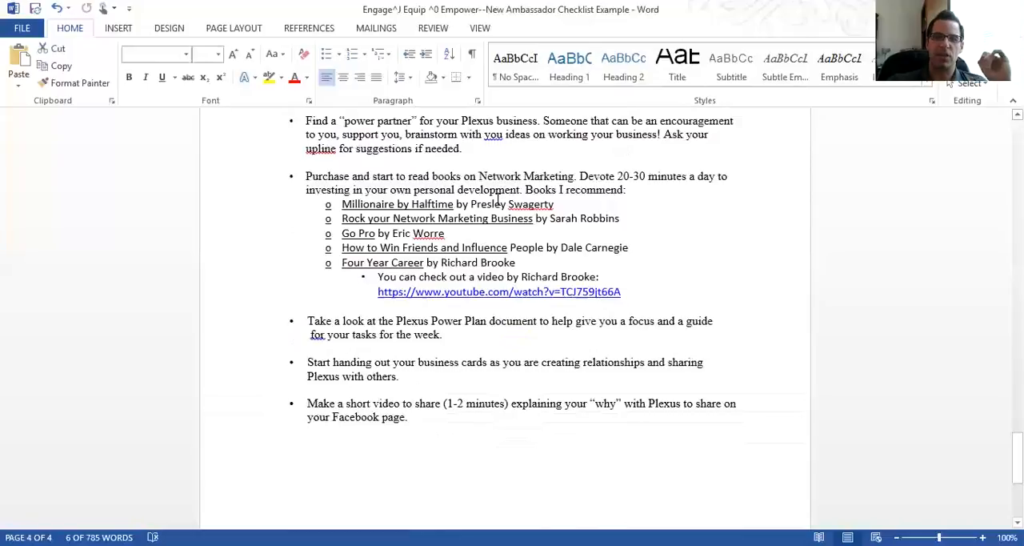
mouse_move(406, 291)
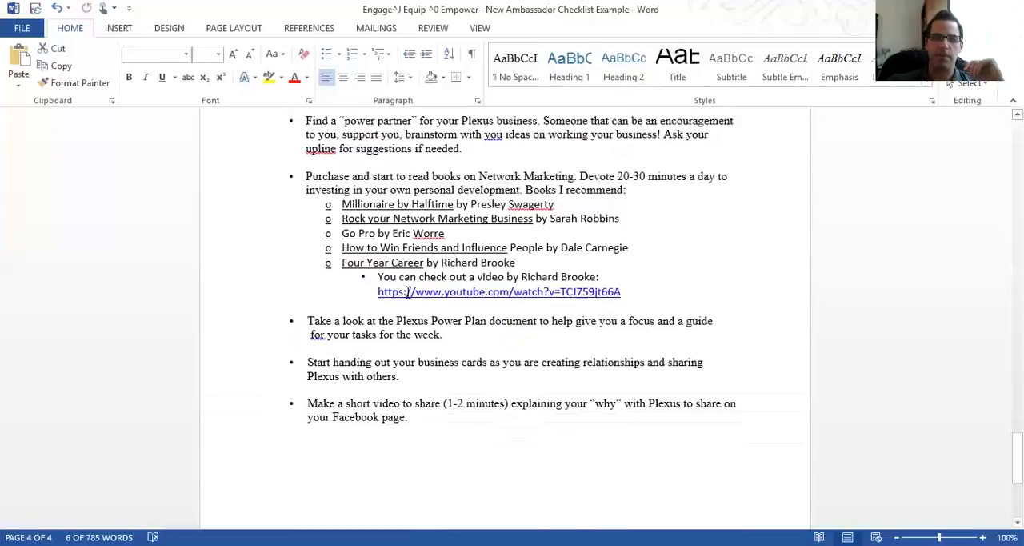
mouse_move(416, 333)
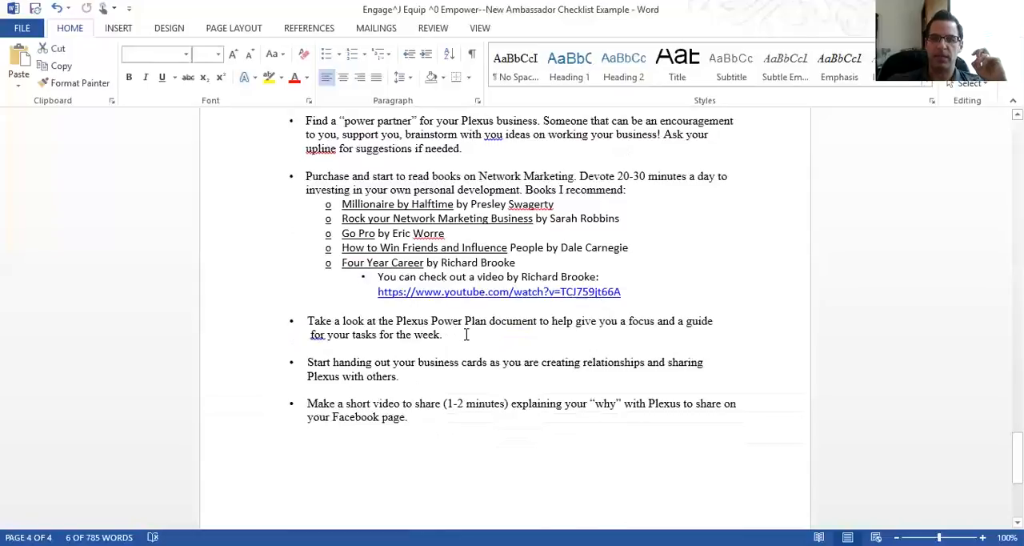
Scroll to the end of Week 4 where the Facebook 'why' video task sits
scroll("down", 3)
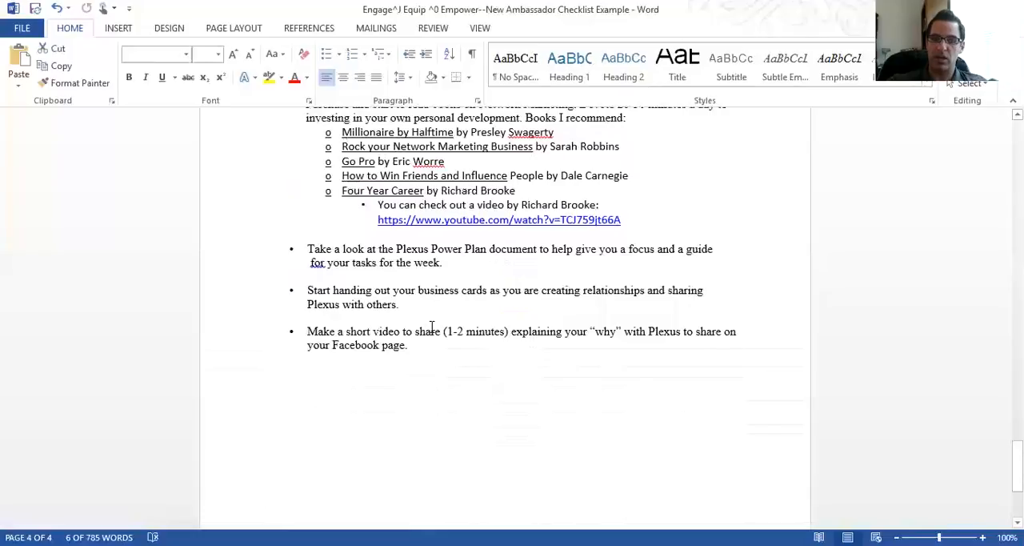
scroll("down", 3)
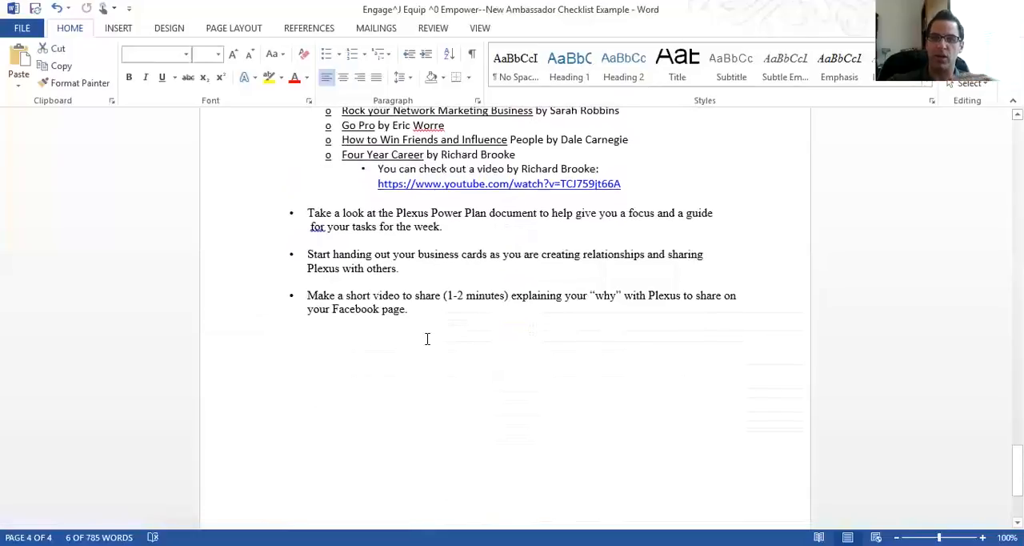
scroll("up", 3)
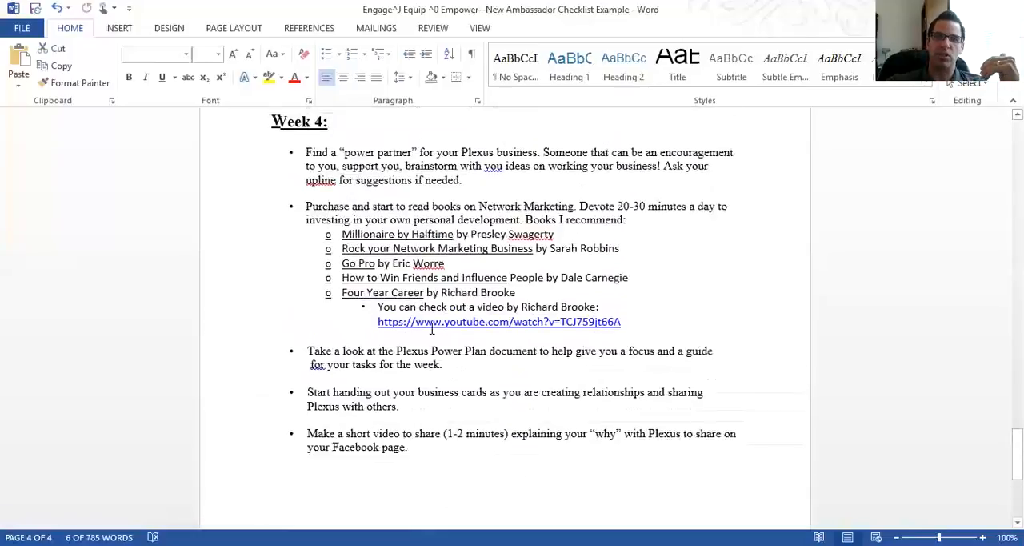
scroll("up", 3)
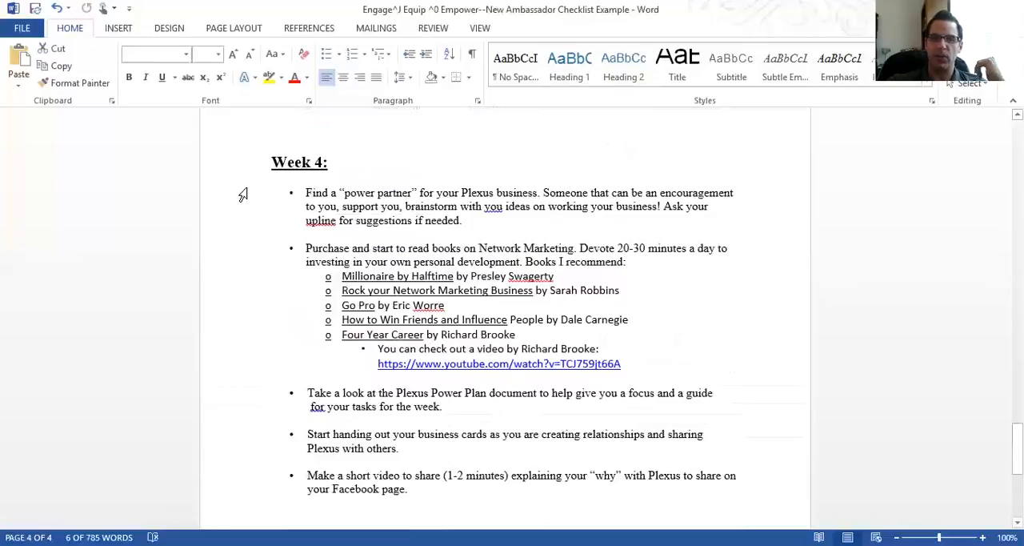
scroll("down", 3)
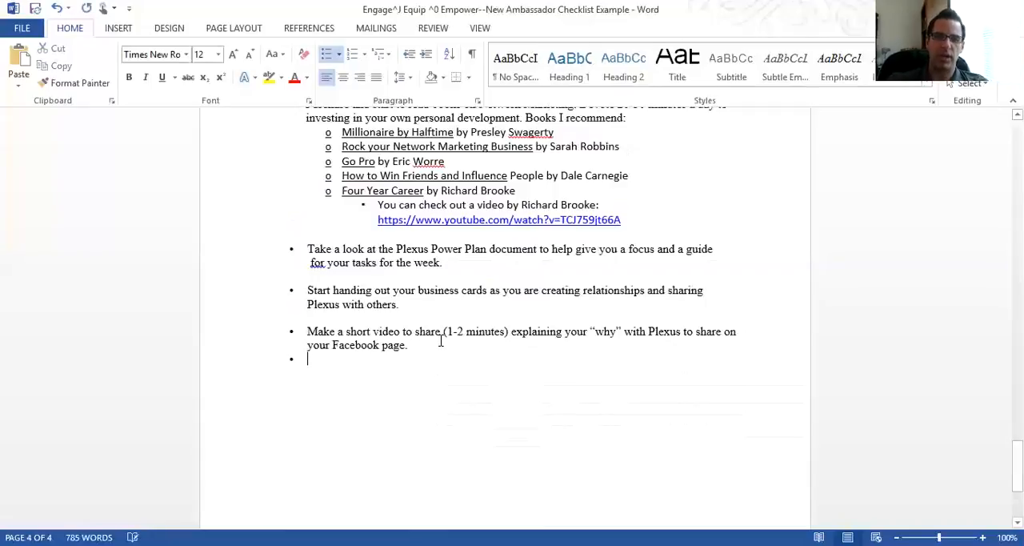
Fill the new last Week 4 bullet with the text '5-3-1 Group'
type("5-")
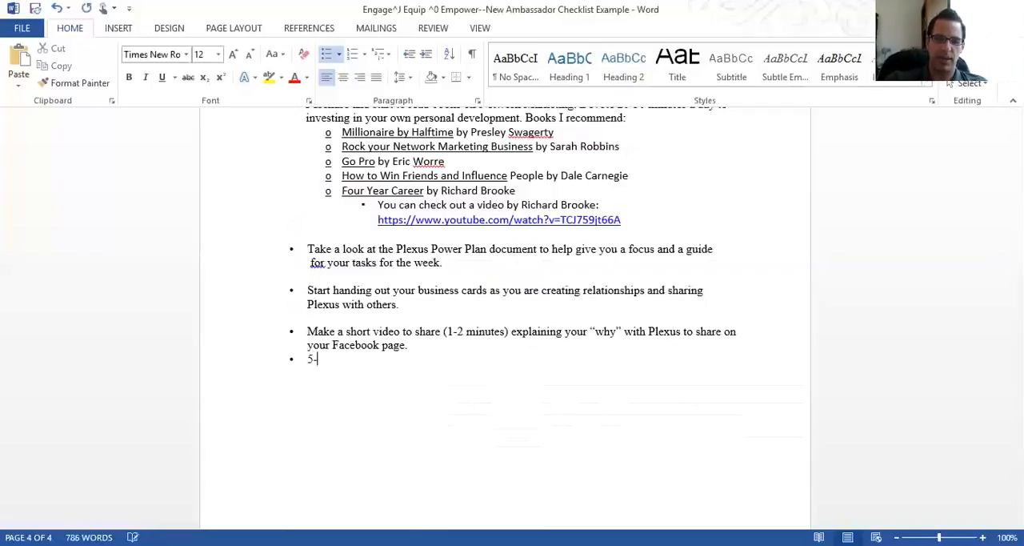
type("3-")
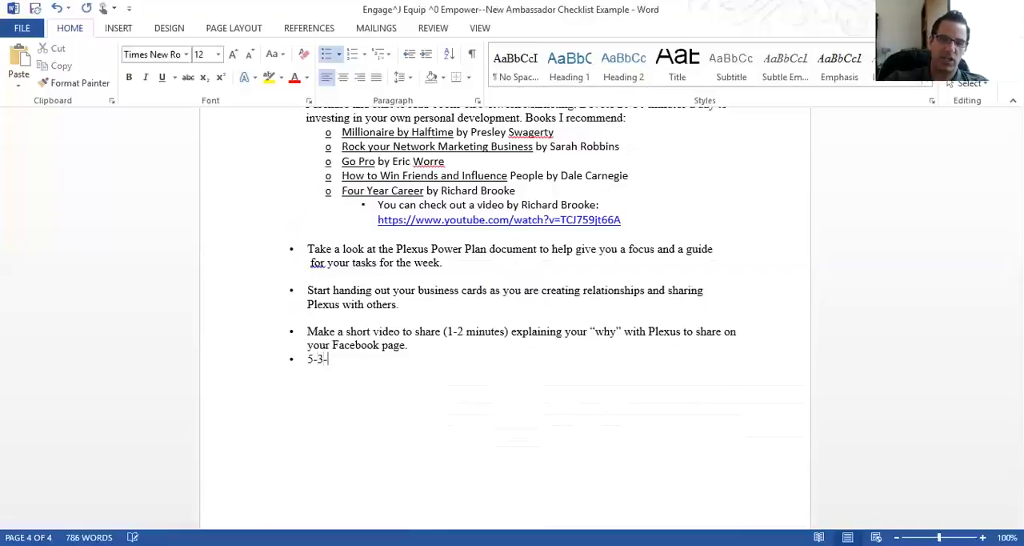
type("1")
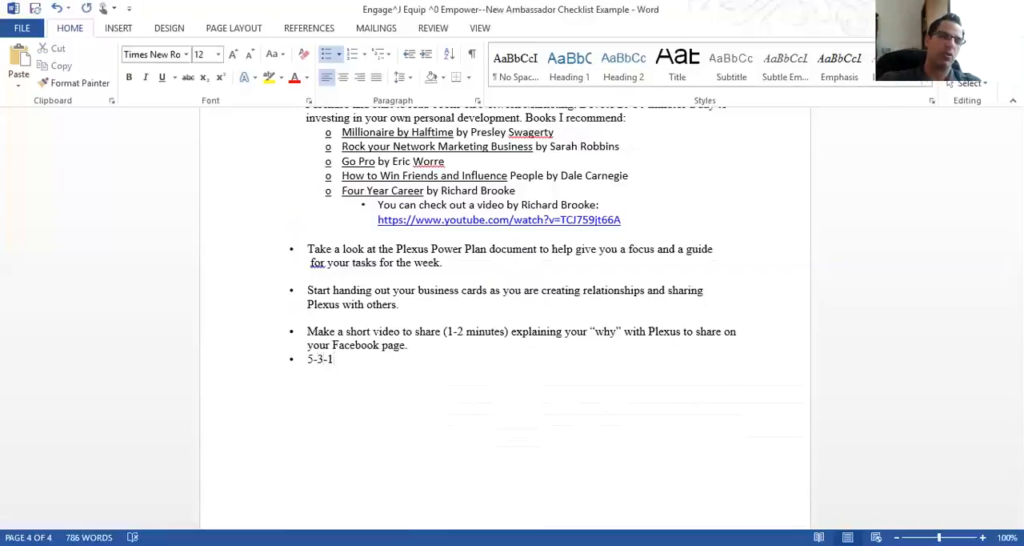
left_click(335, 358)
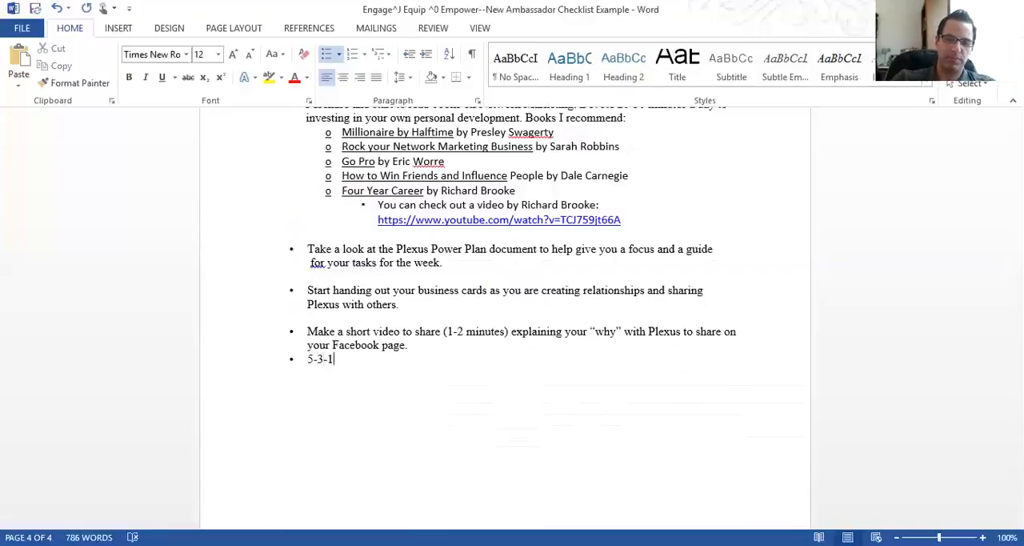
type("Group")
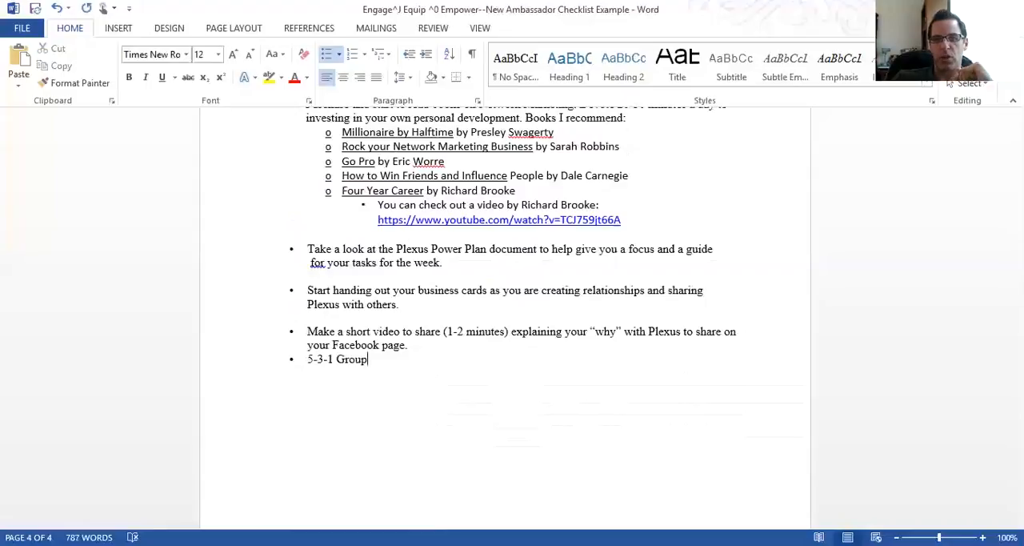
scroll("up", 3)
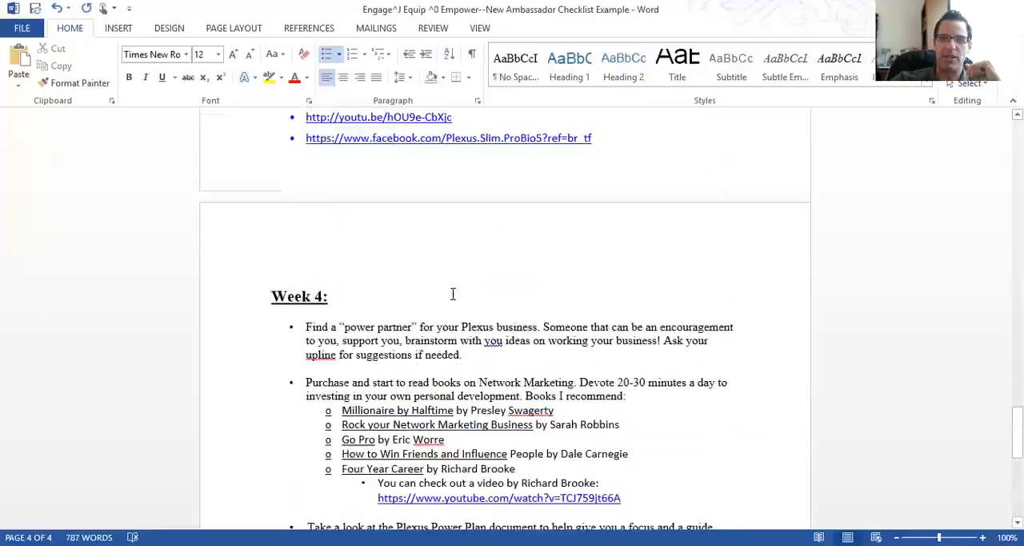
scroll("up", 3)
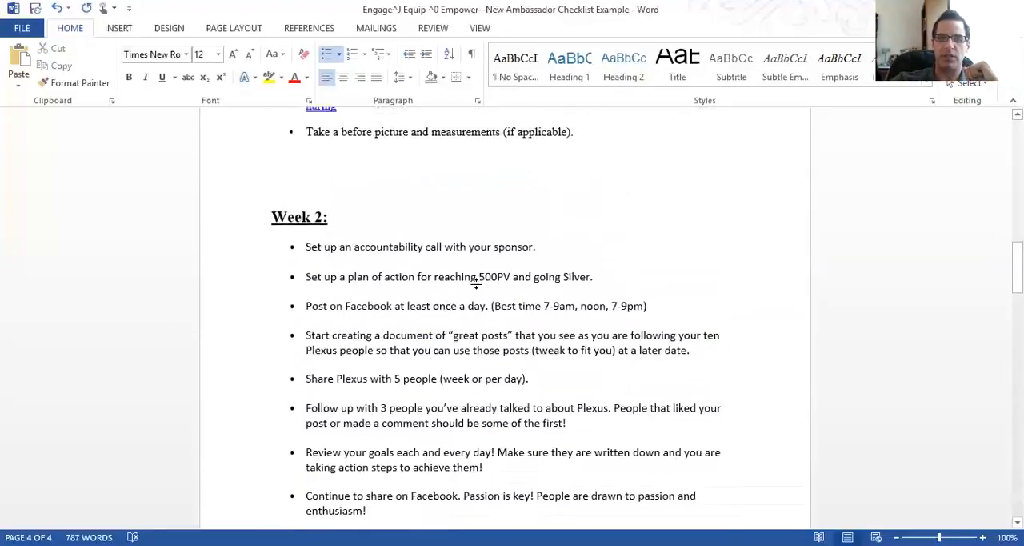
scroll("up", 3)
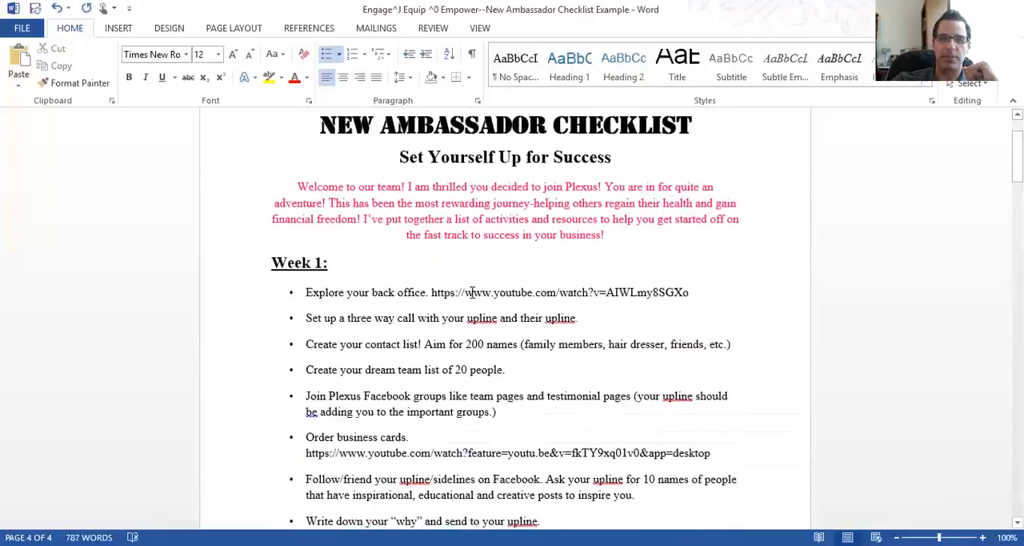
scroll("down", 3)
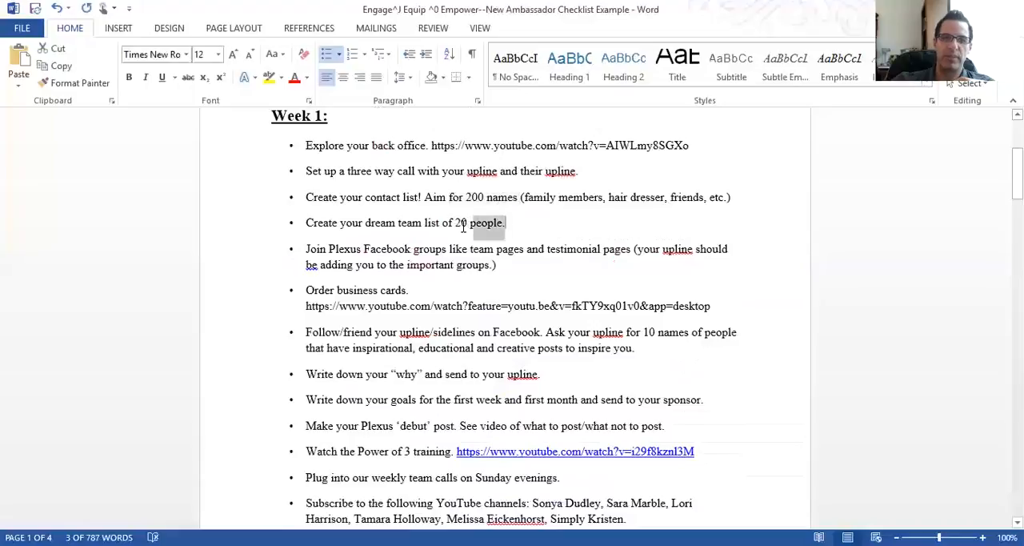
scroll("down", 3)
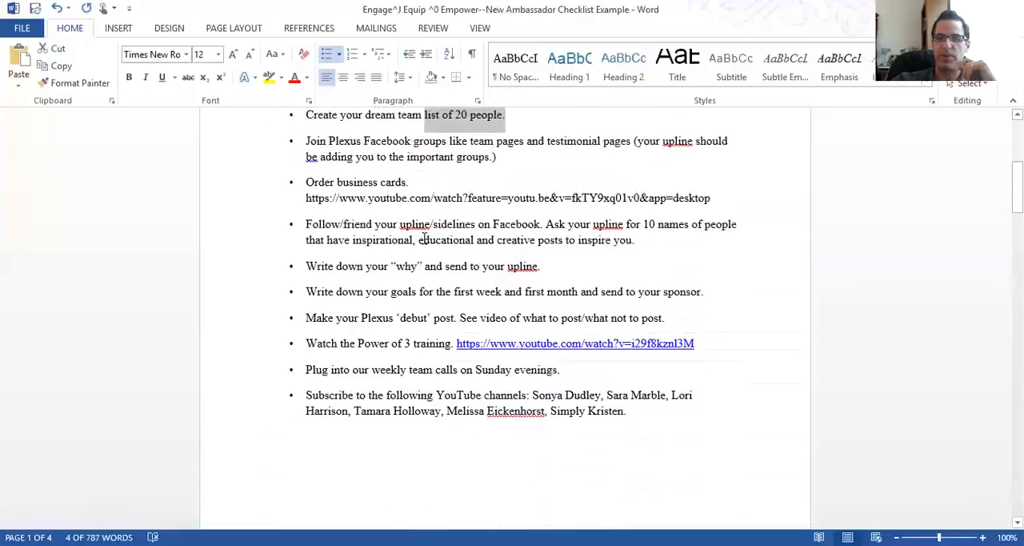
scroll("down", 3)
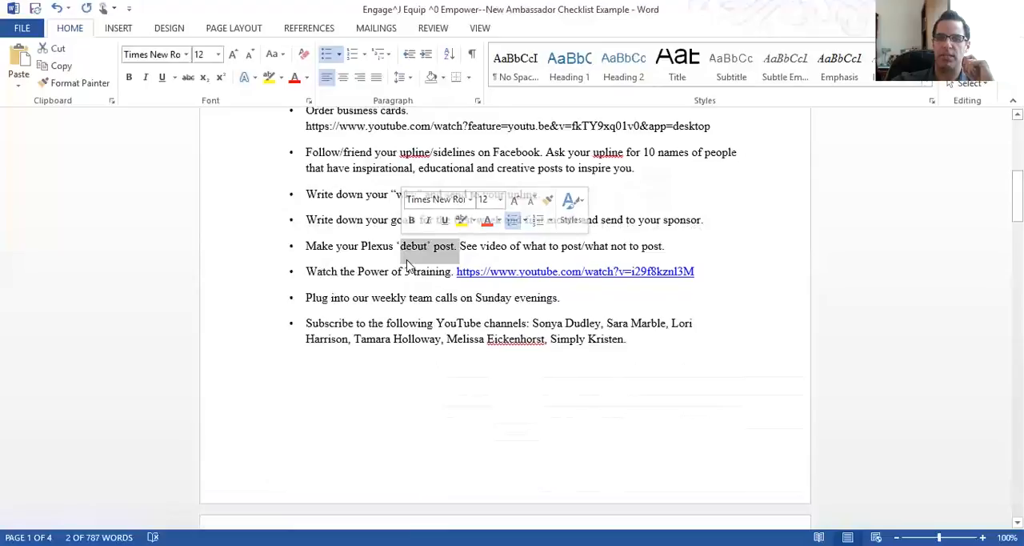
scroll("down", 3)
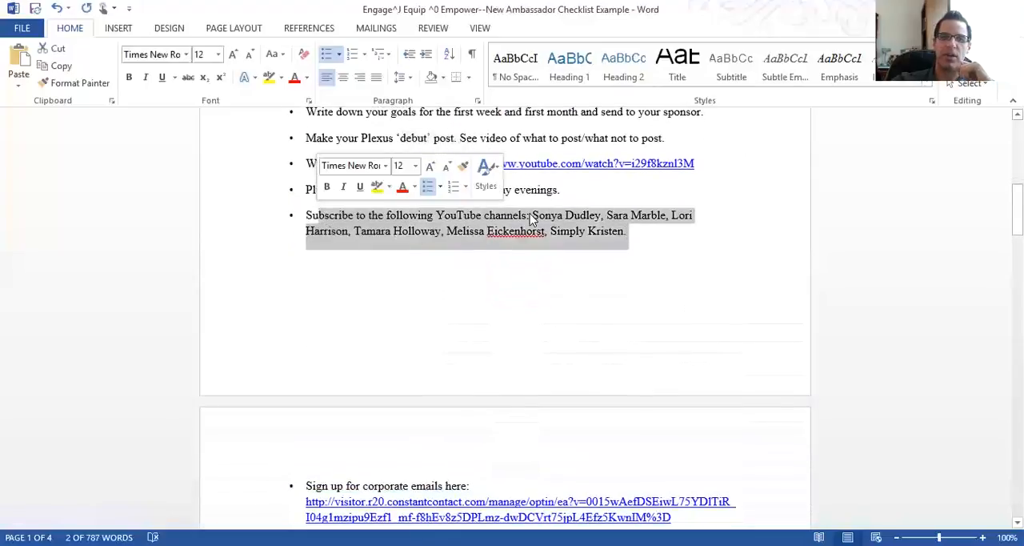
left_click(531, 285)
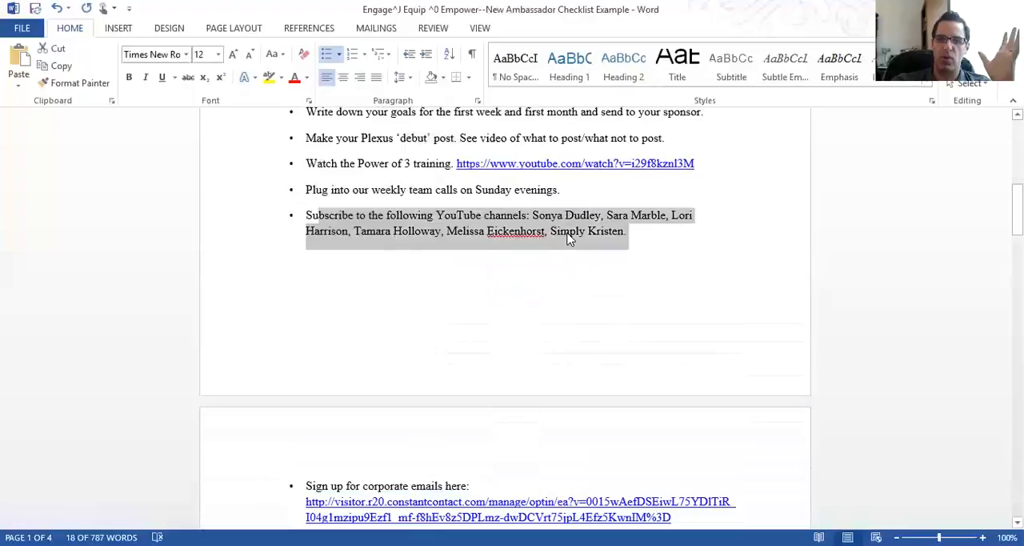
mouse_move(681, 221)
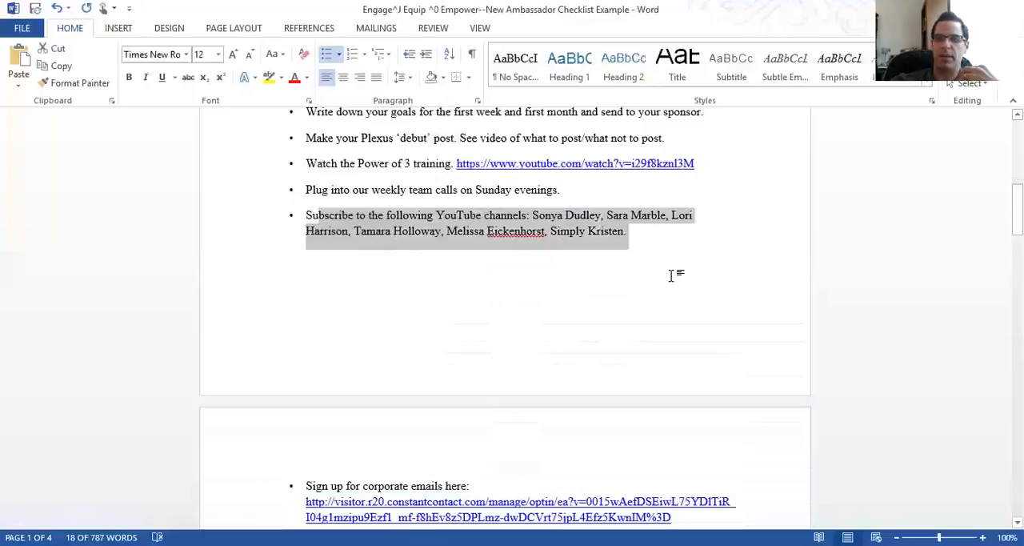
mouse_move(690, 255)
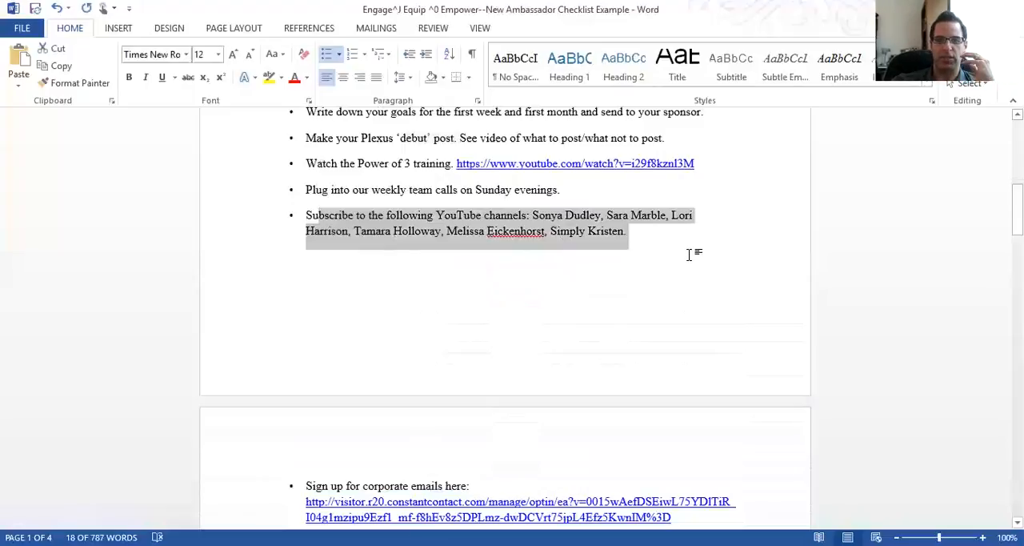
scroll("down", 3)
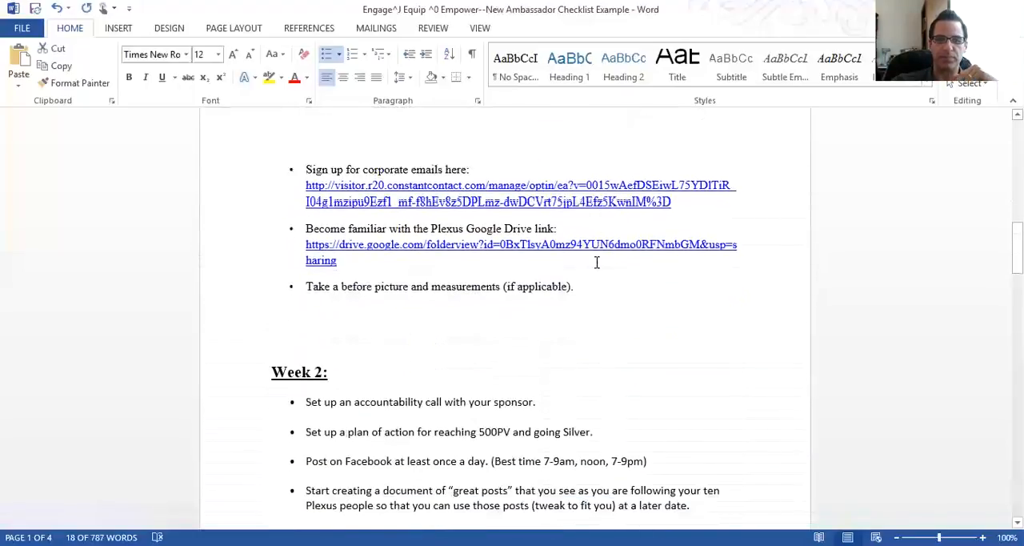
scroll("up", 3)
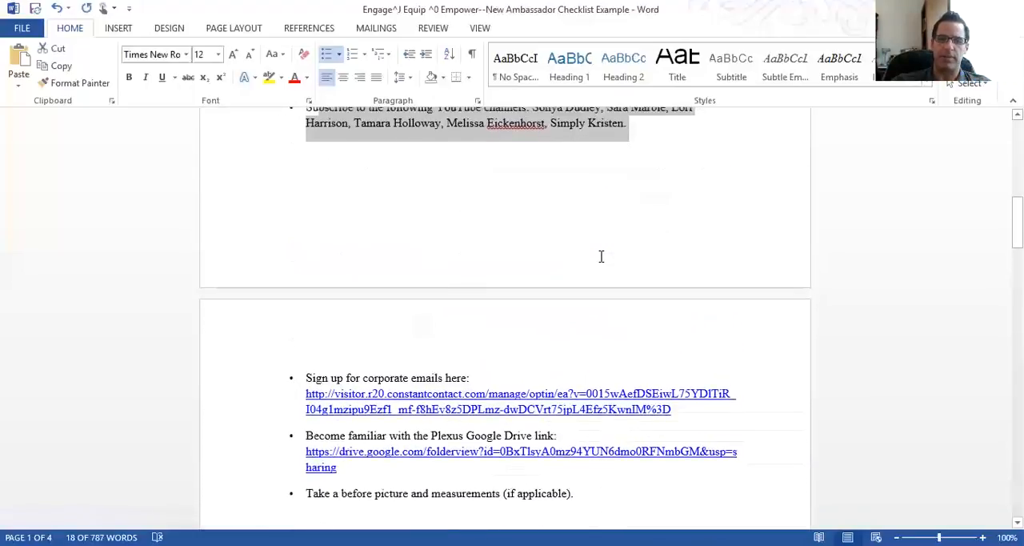
scroll("up", 3)
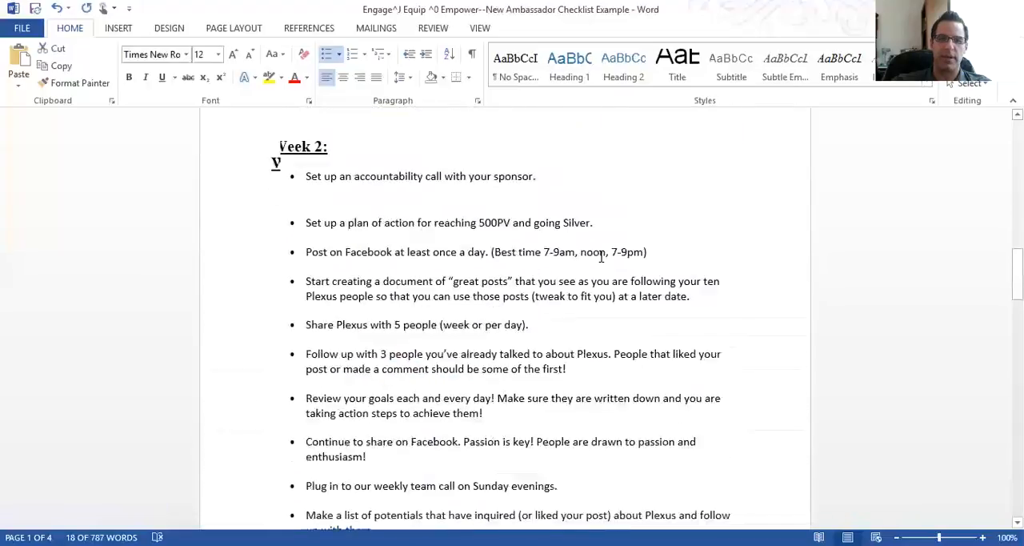
scroll("down", 3)
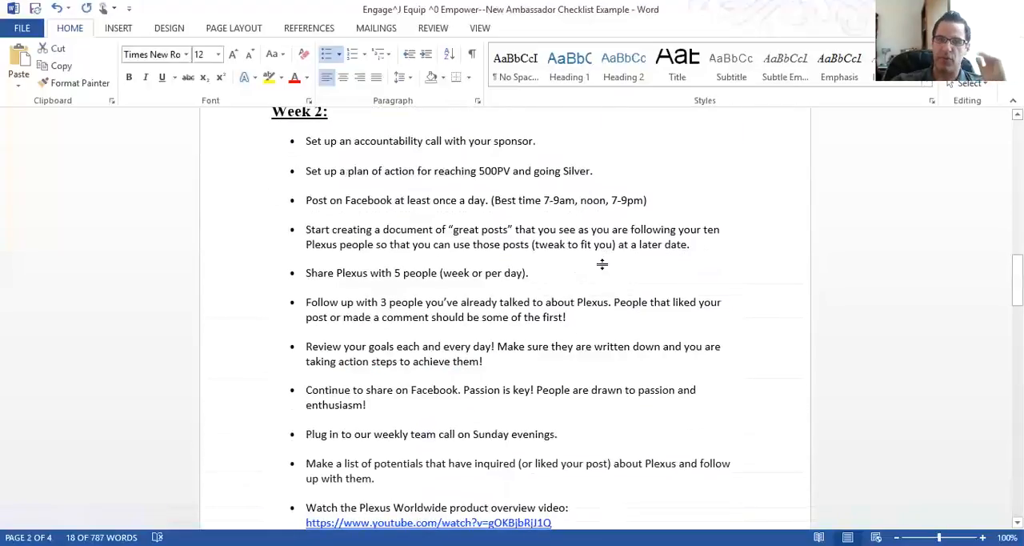
scroll("down", 3)
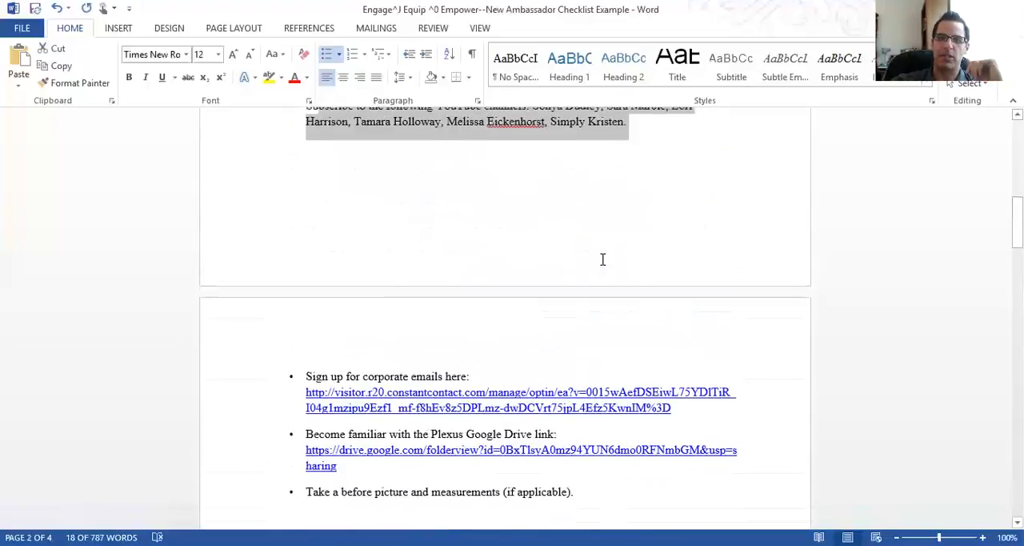
scroll("up", 3)
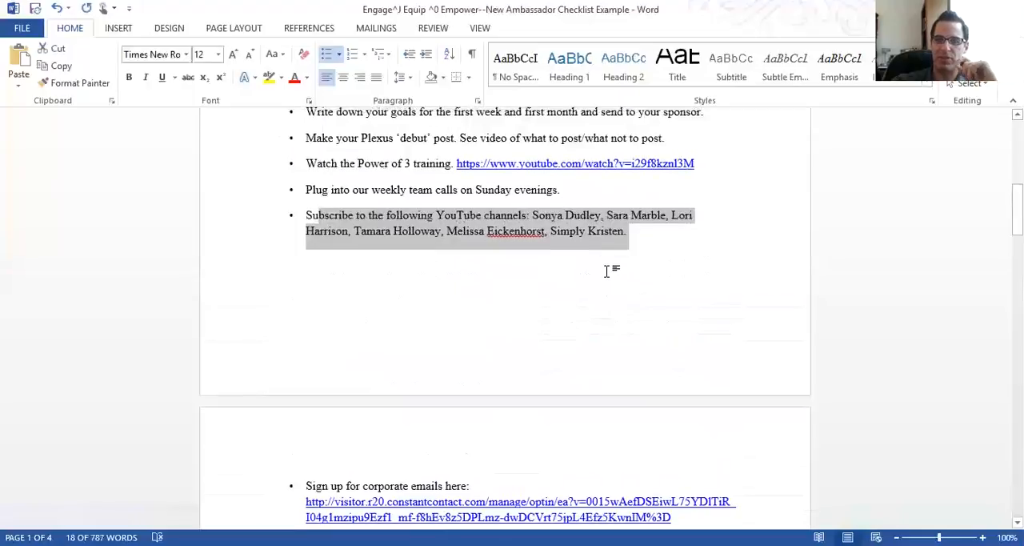
mouse_move(611, 275)
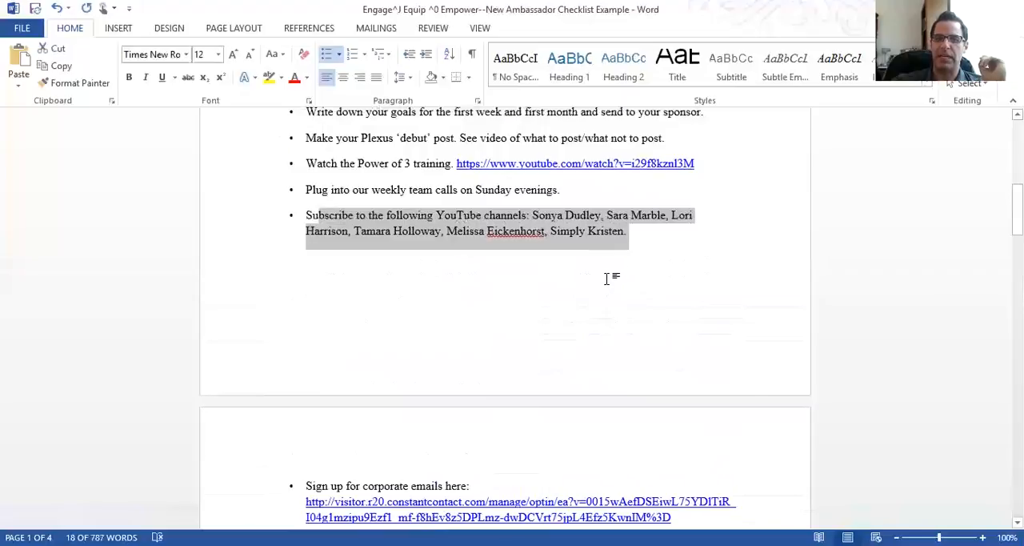
mouse_move(599, 294)
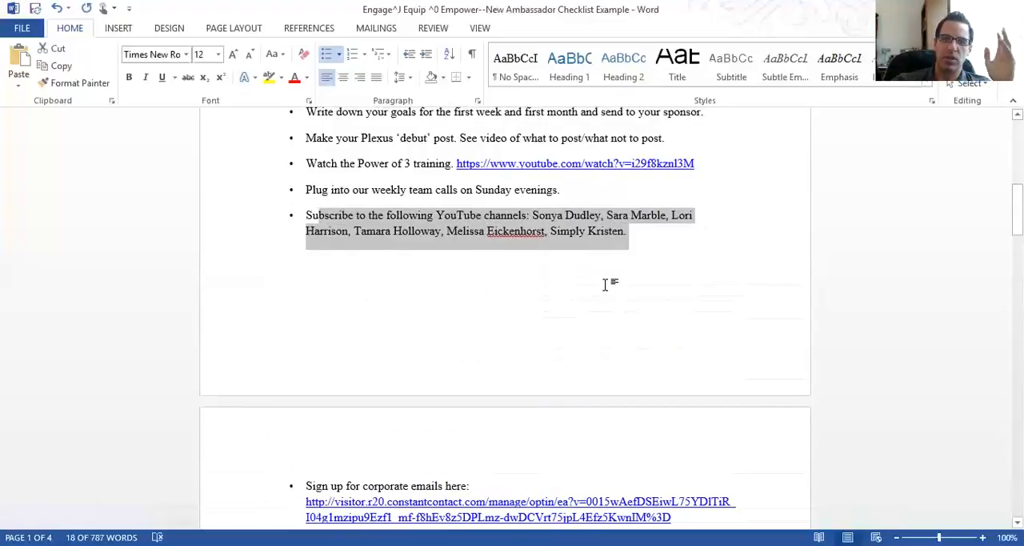
mouse_move(600, 299)
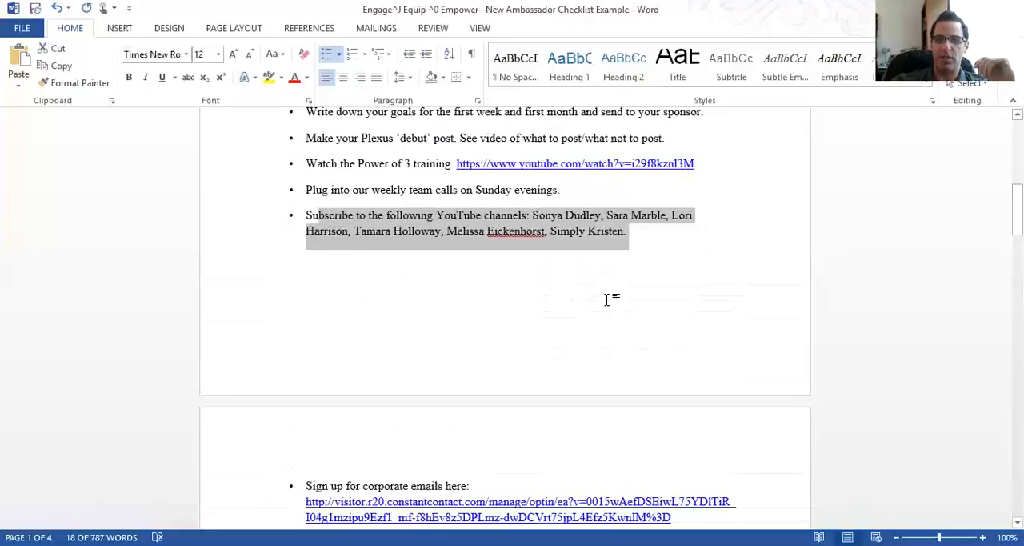
scroll("down", 3)
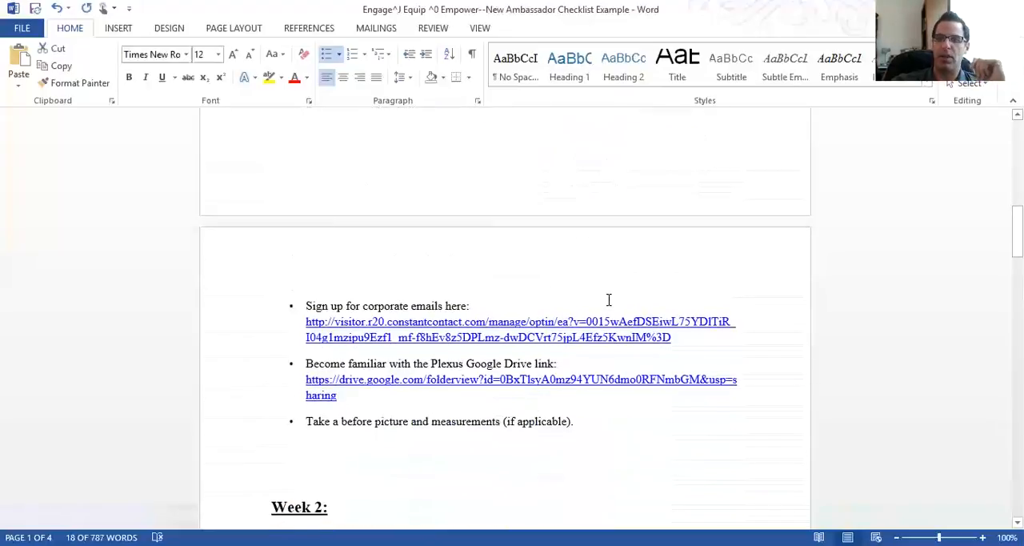
scroll("down", 3)
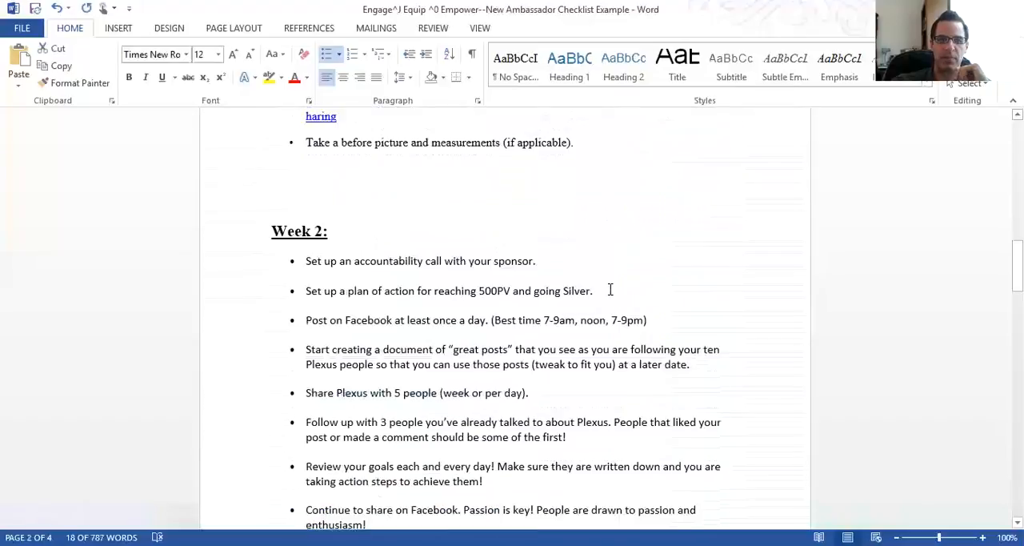
scroll("down", 3)
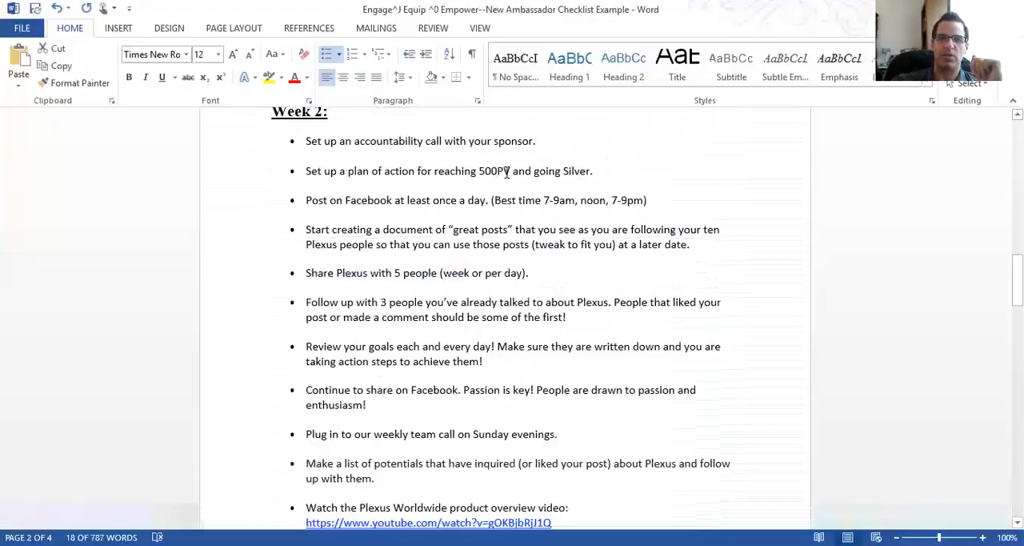
scroll("down", 3)
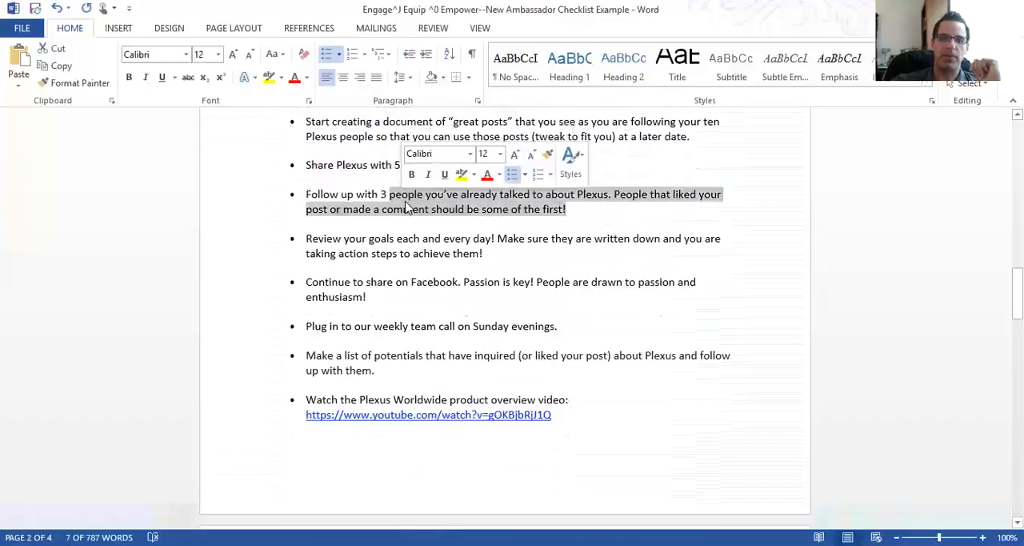
scroll("down", 3)
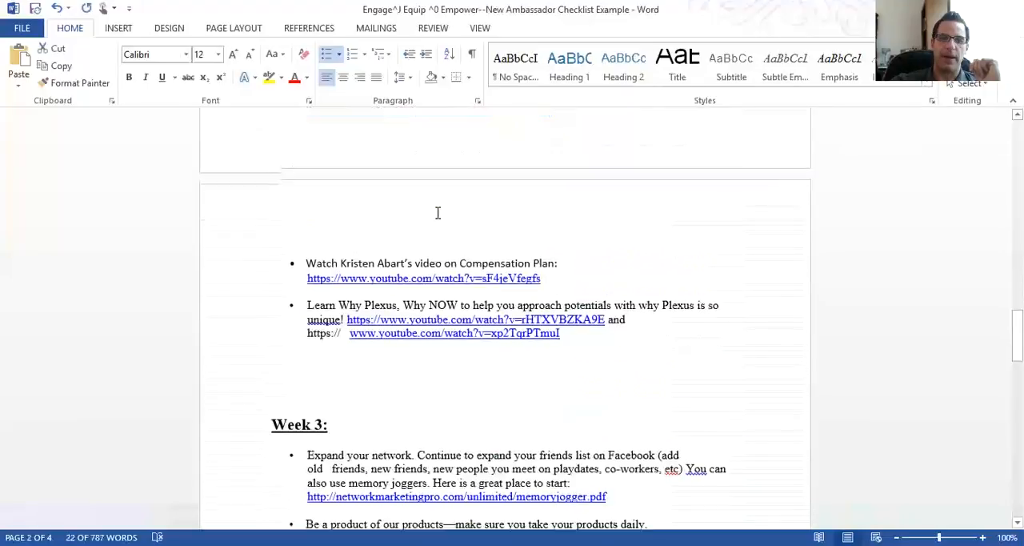
scroll("down", 3)
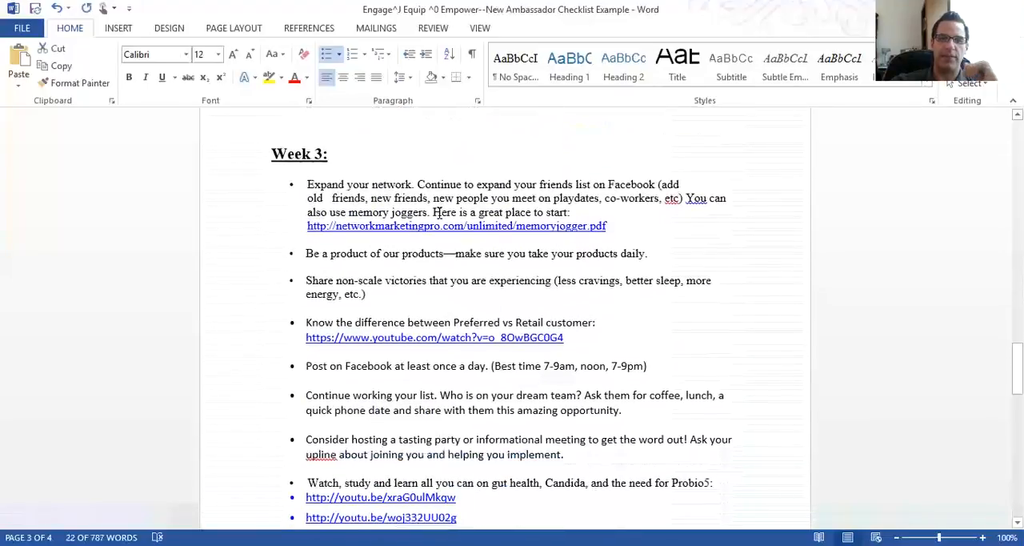
scroll("down", 3)
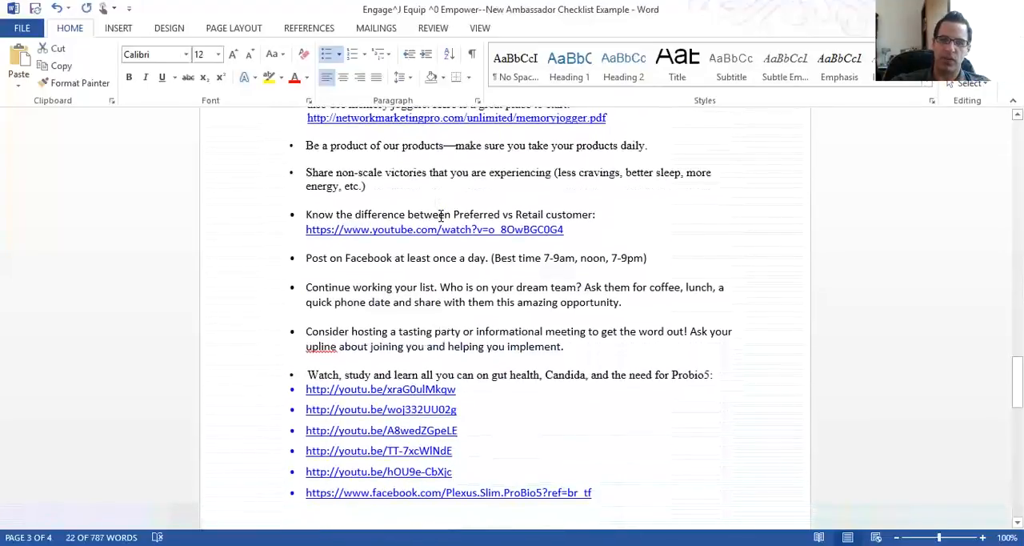
scroll("down", 3)
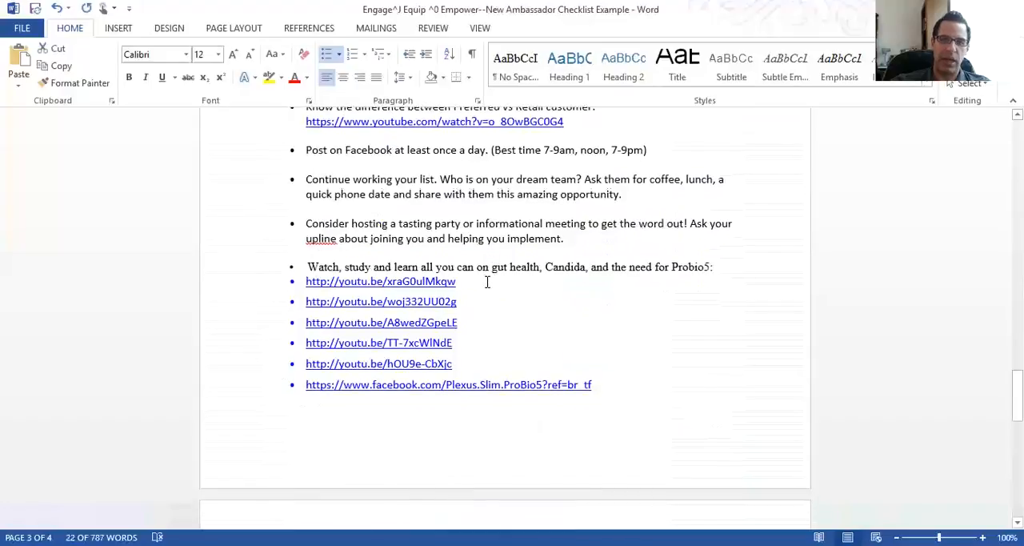
scroll("down", 3)
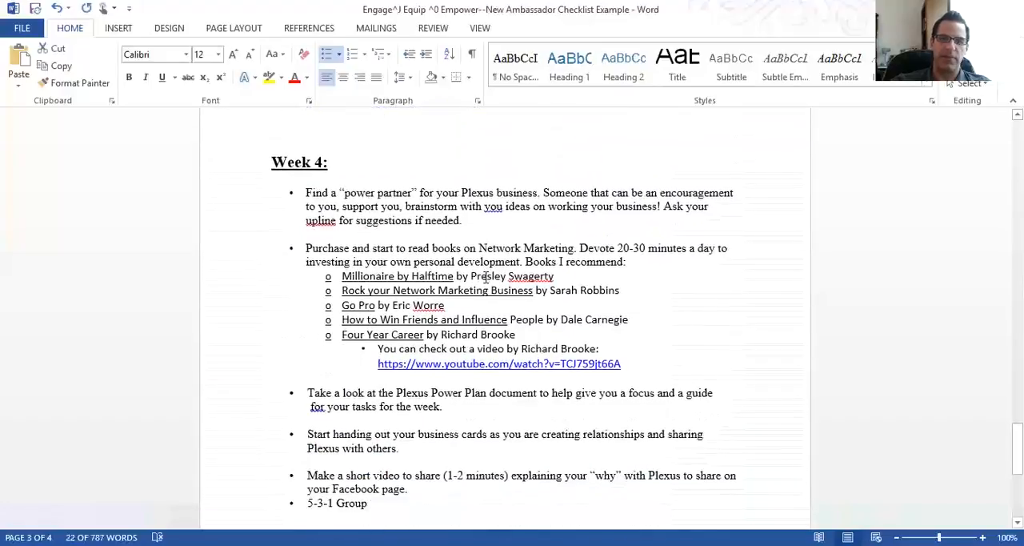
scroll("down", 3)
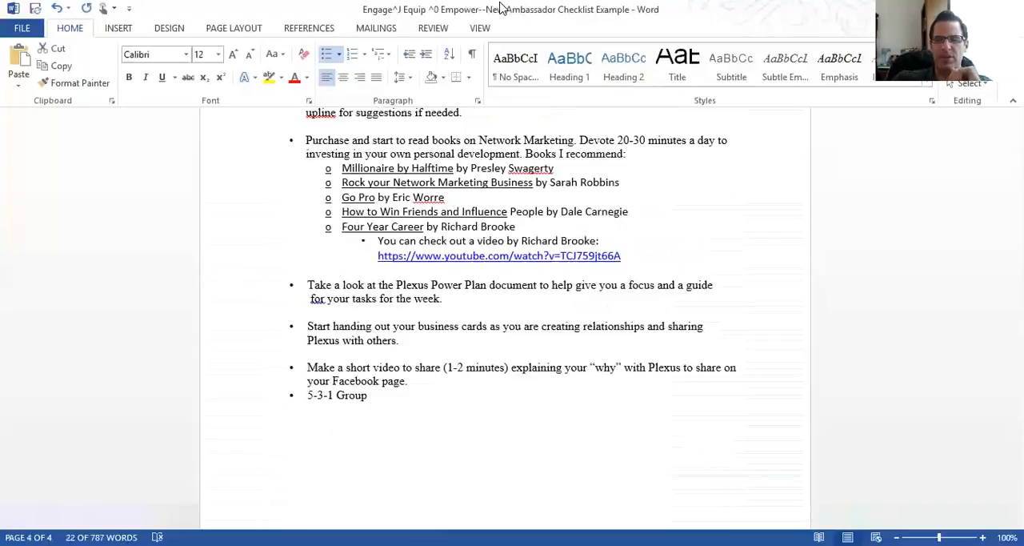
mouse_move(575, 17)
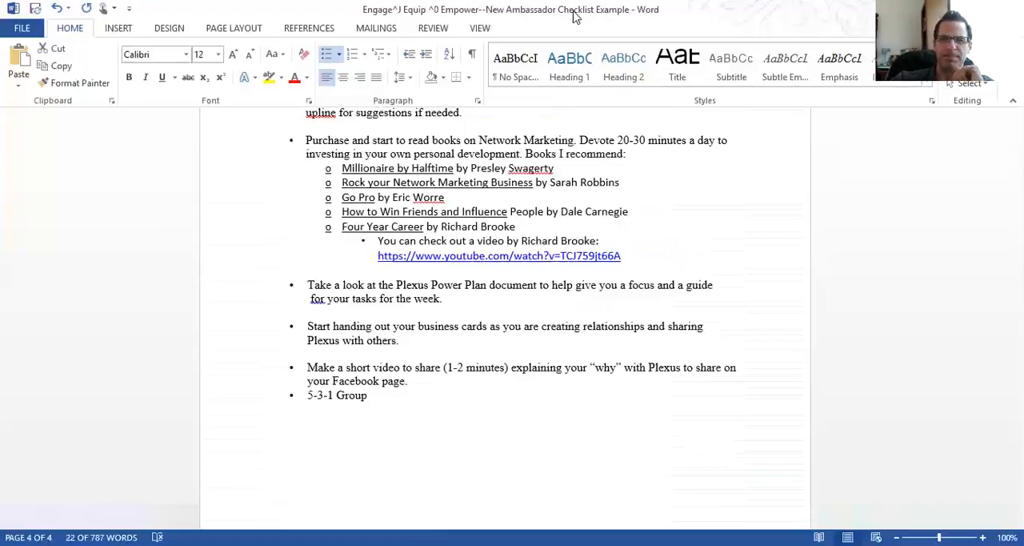